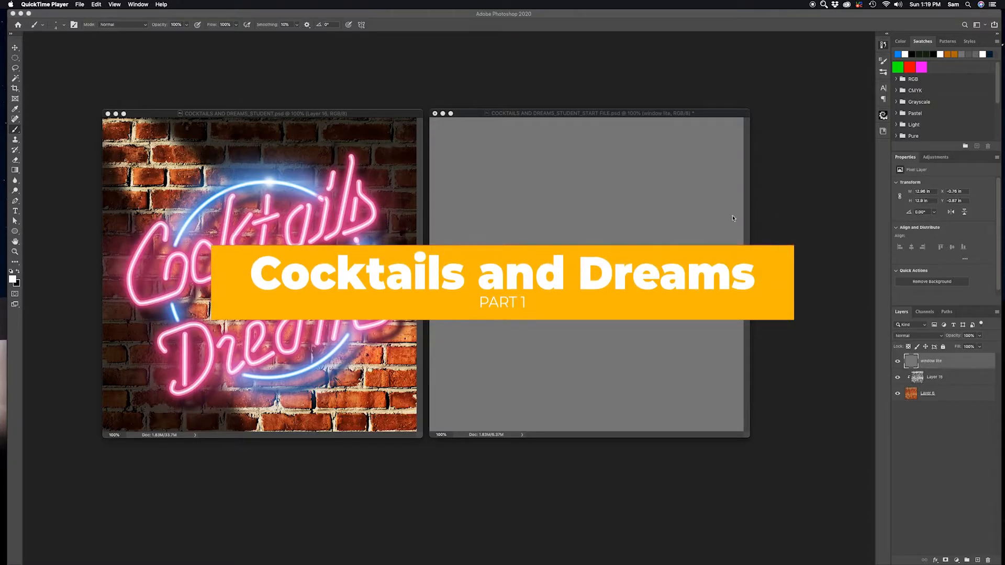
mouse_move(333, 442)
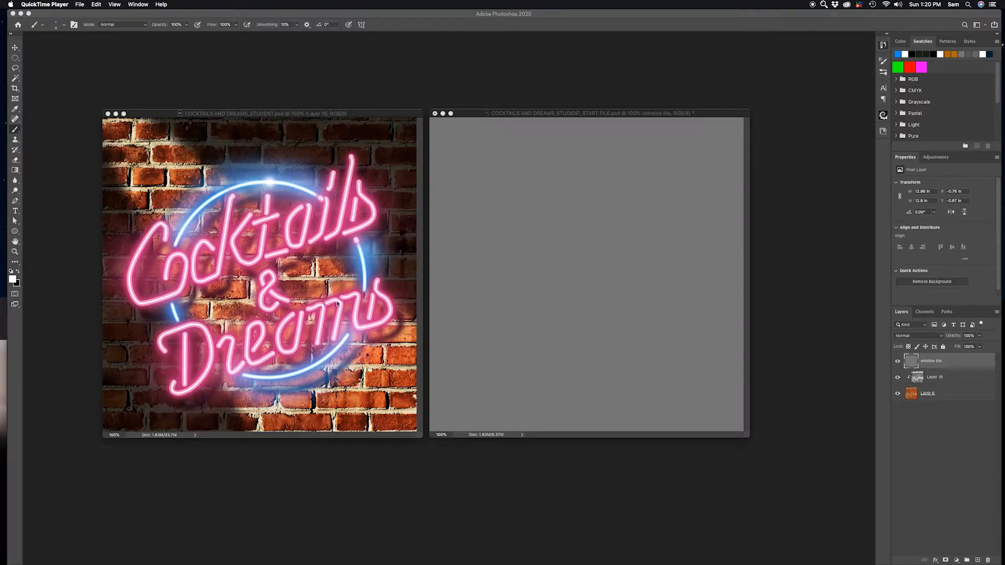
mouse_move(252, 196)
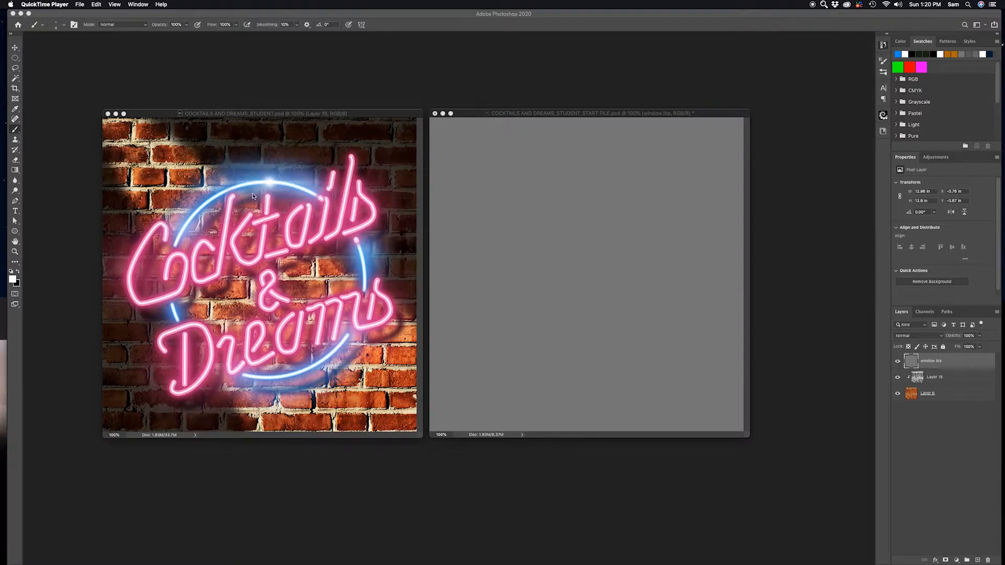
mouse_move(261, 201)
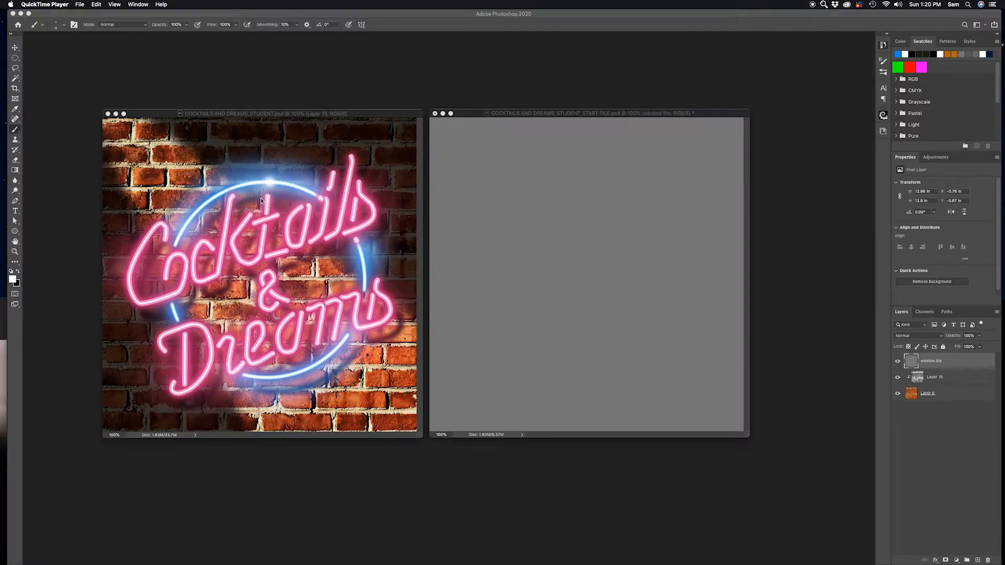
mouse_move(884, 389)
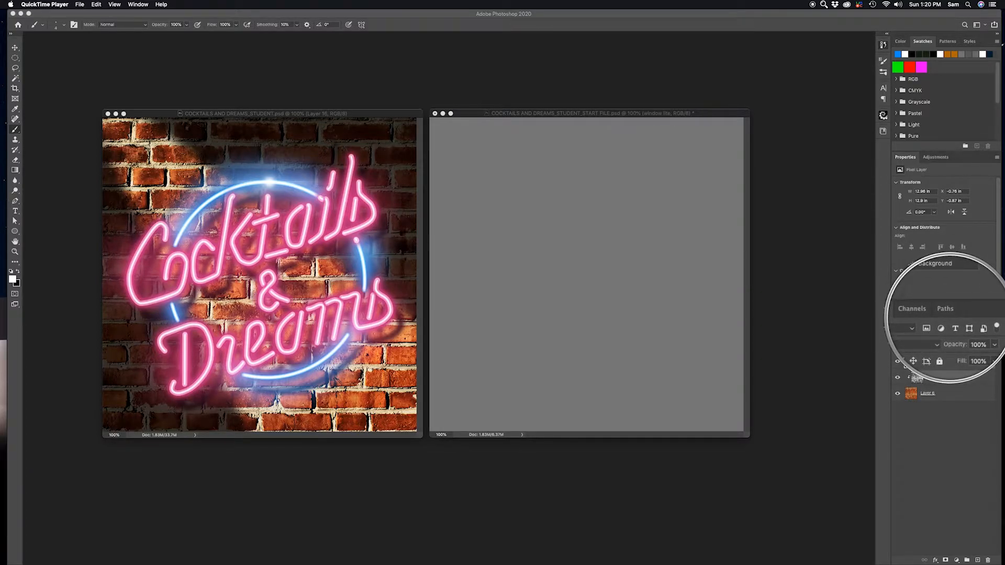
- Show the History panel from the Window menu to see the list of past edits
click(138, 4)
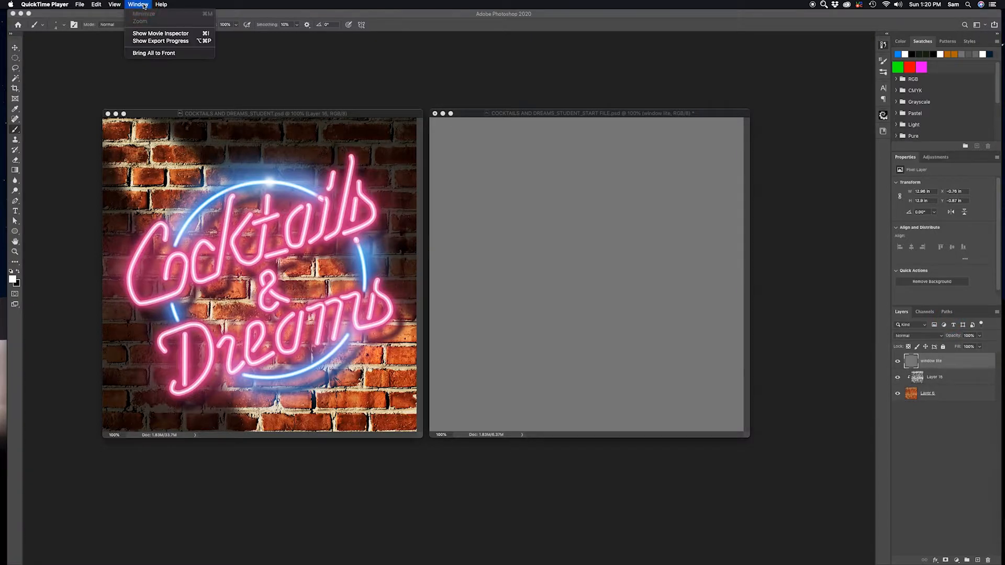
click(241, 4)
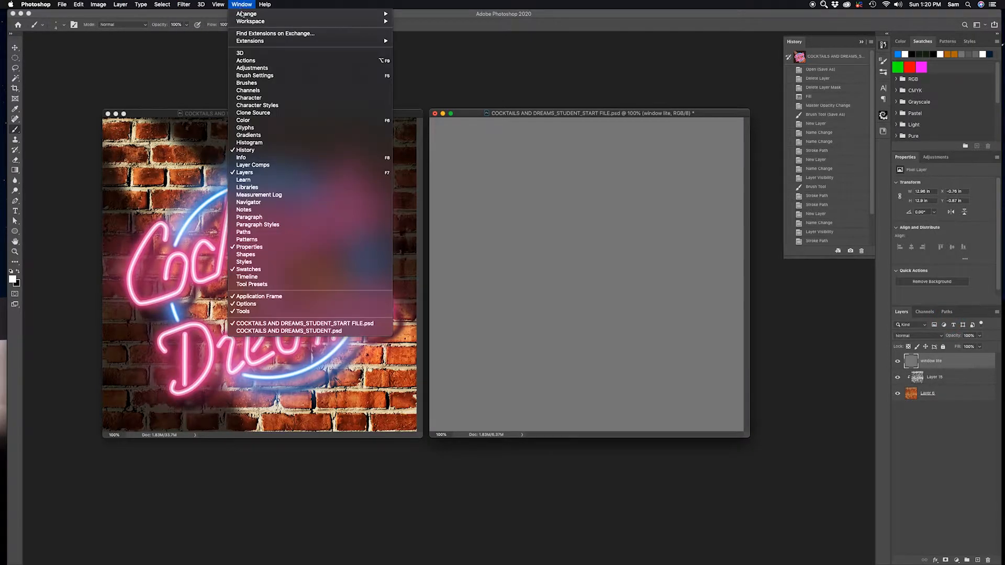
click(289, 331)
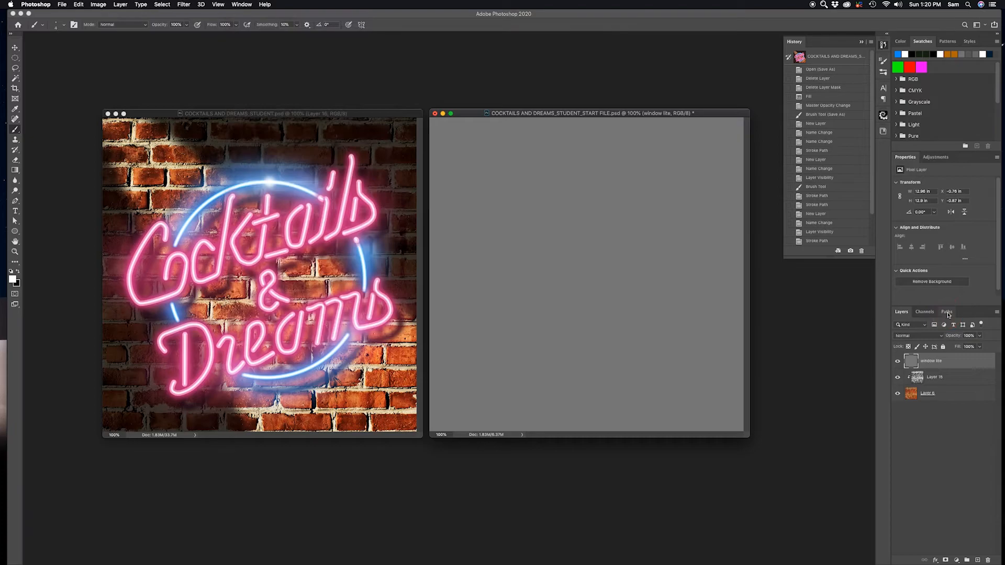
- Check the Paths panel, return to Layers and remove the stray stroked circle layer
click(946, 312)
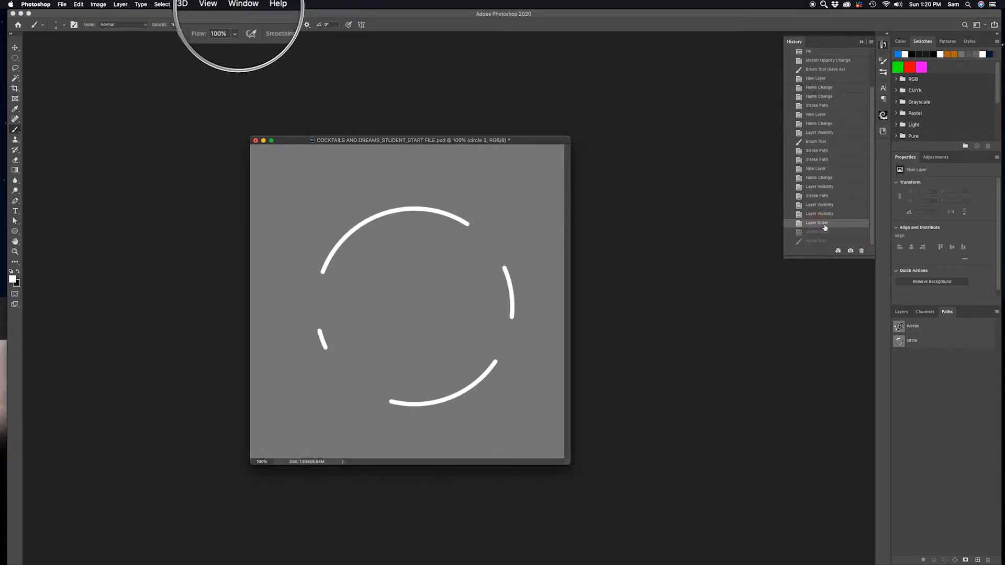
click(901, 312)
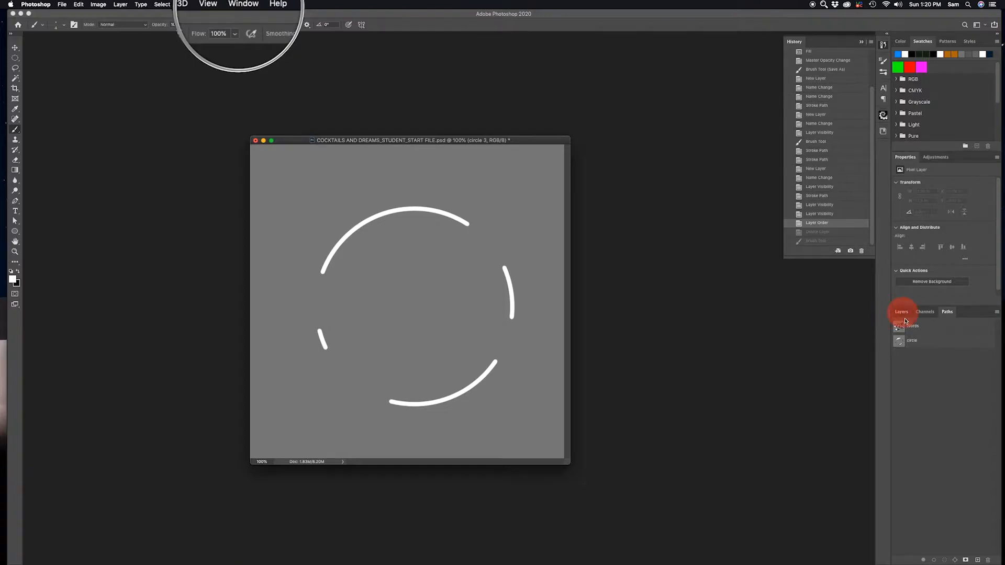
click(901, 312)
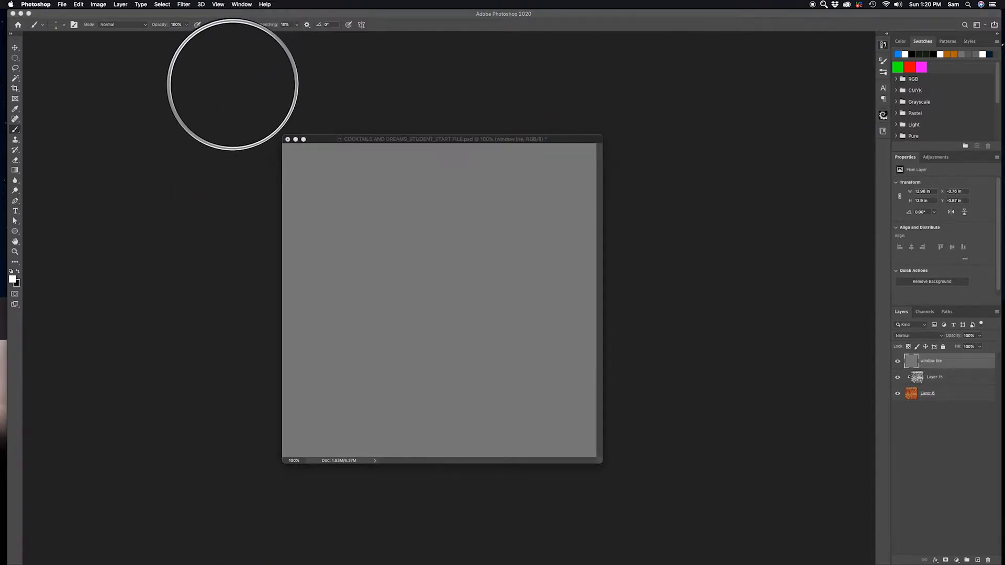
mouse_move(455, 146)
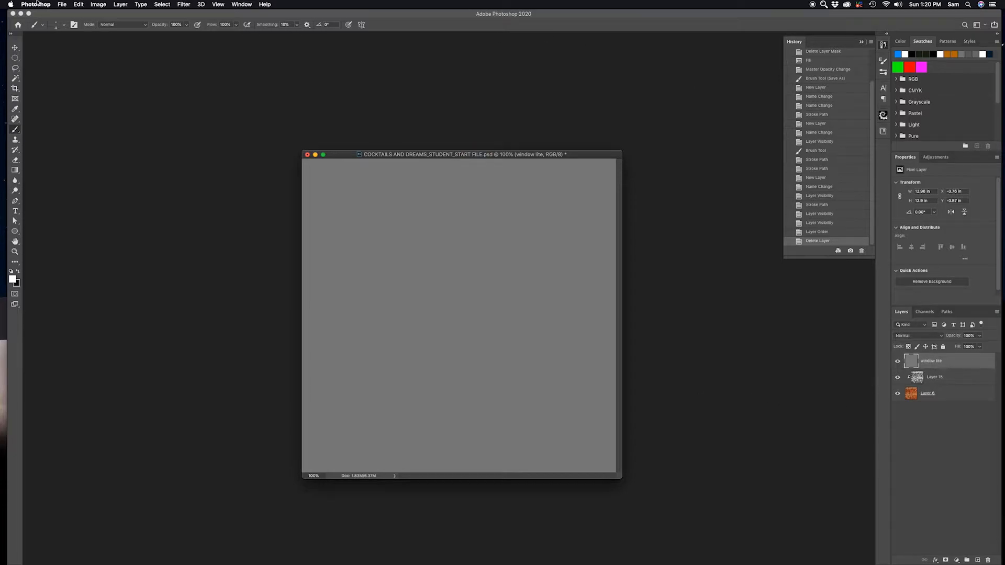
- Reveal the saved circle and 'Cocktails & Dreams' lettering paths and view the whole canvas
click(98, 5)
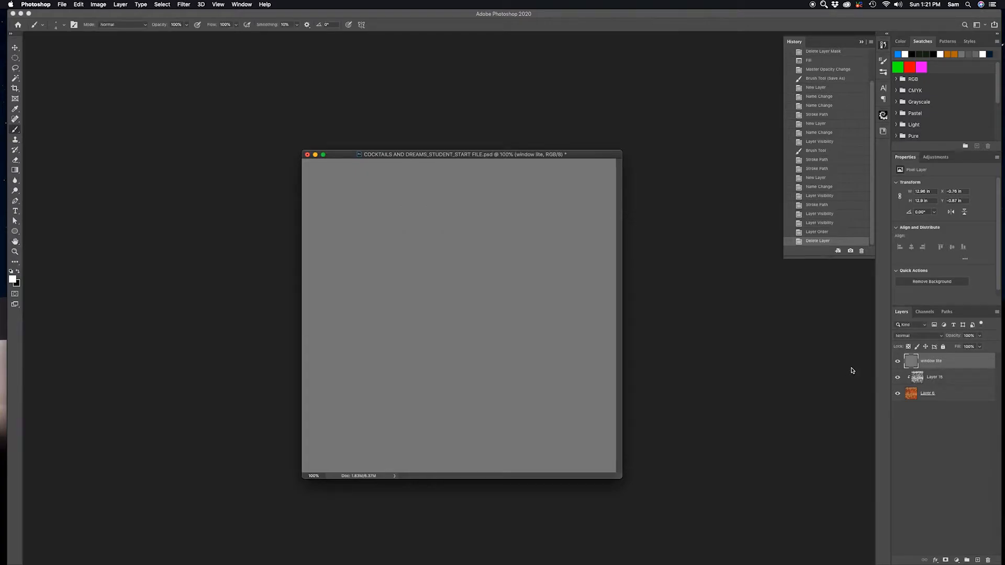
mouse_move(711, 352)
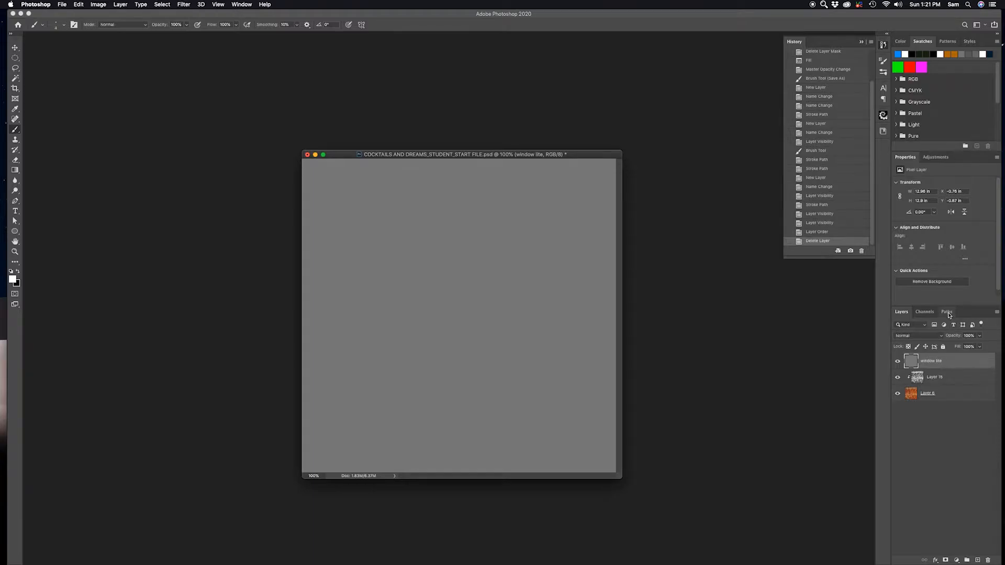
click(946, 312)
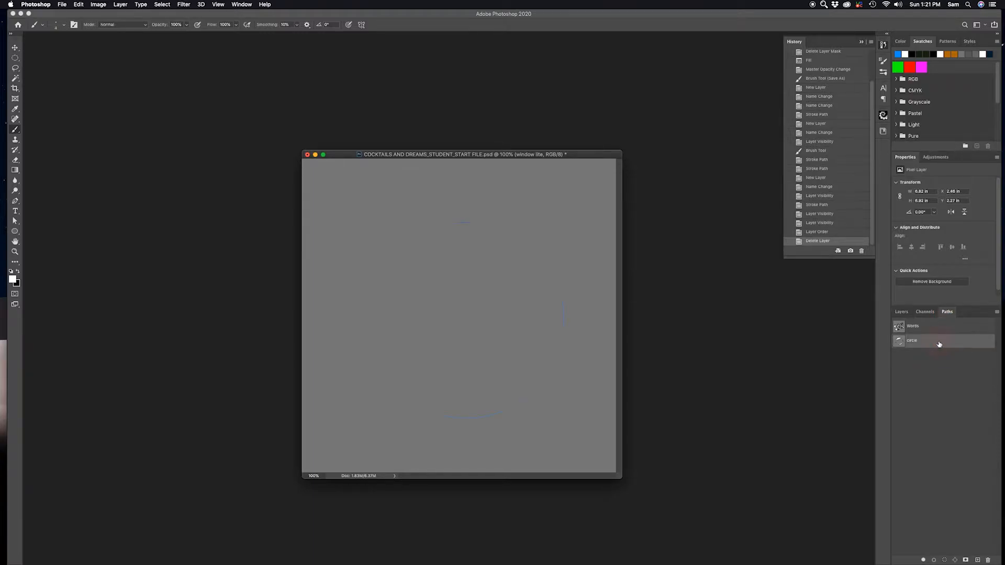
click(911, 325)
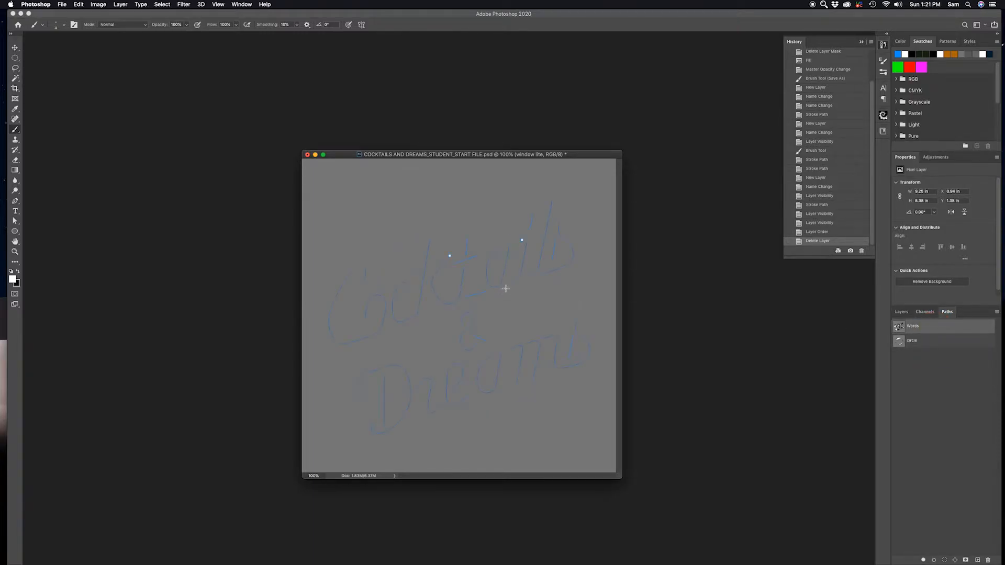
key(cmd+=)
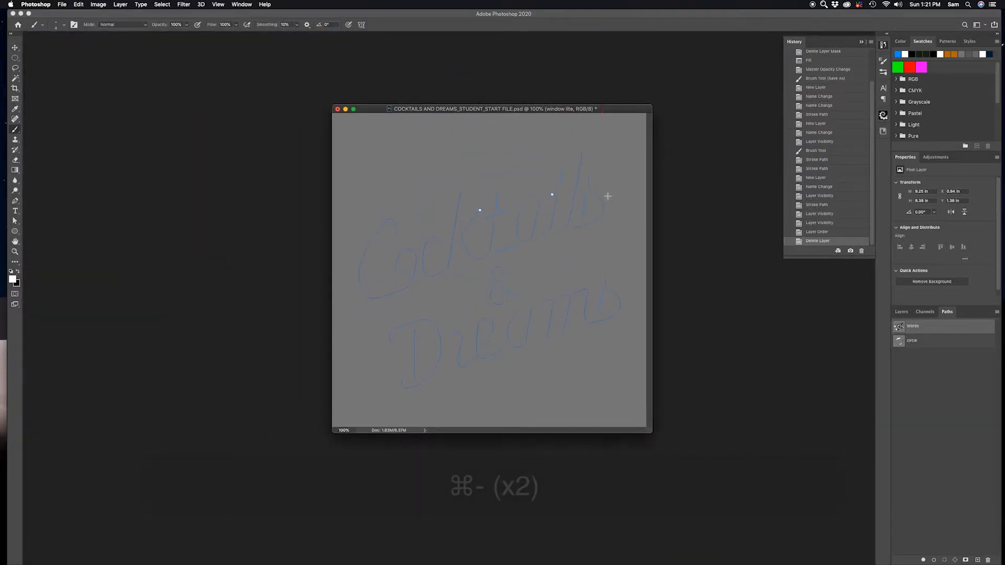
key(v)
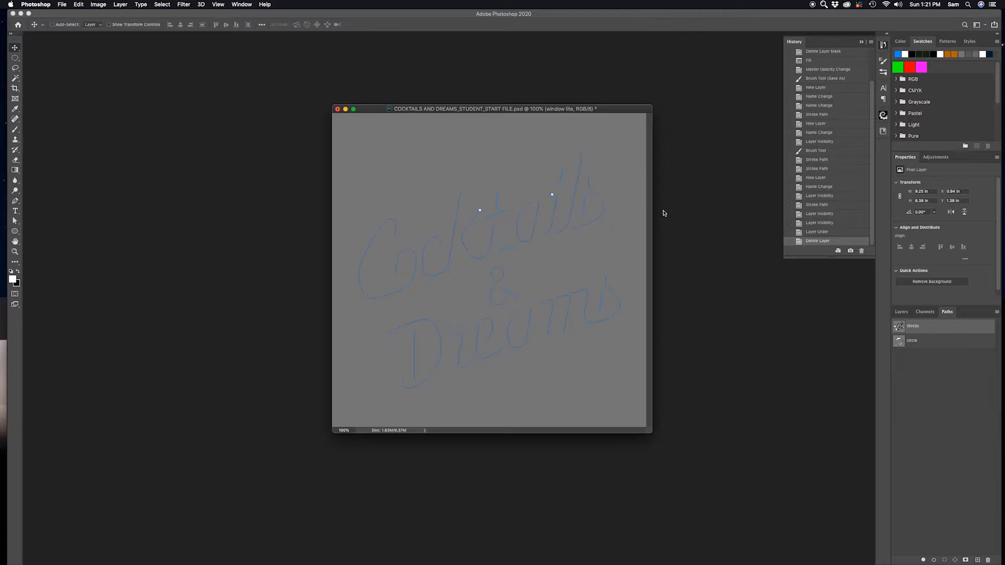
mouse_move(673, 212)
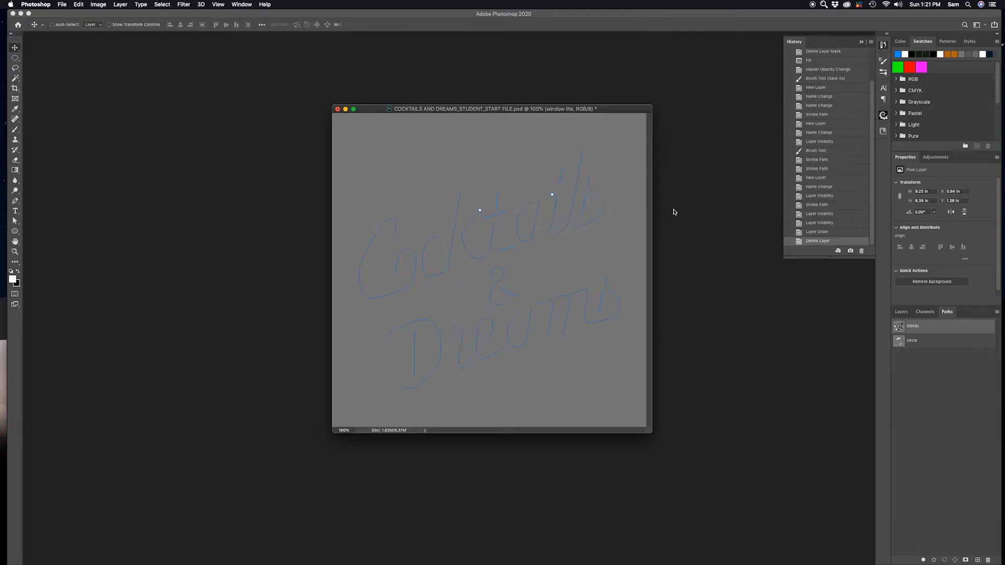
mouse_move(546, 161)
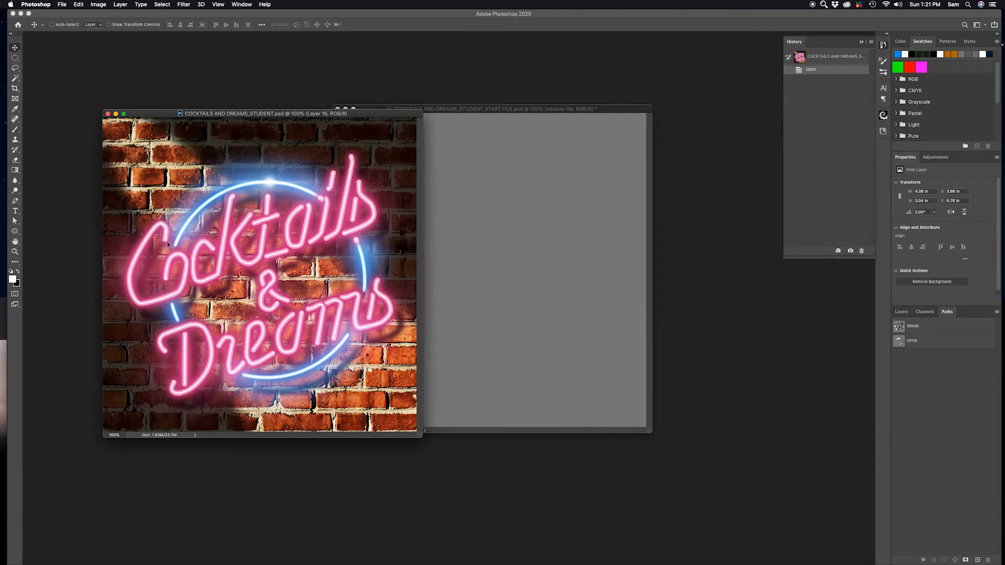
mouse_move(347, 104)
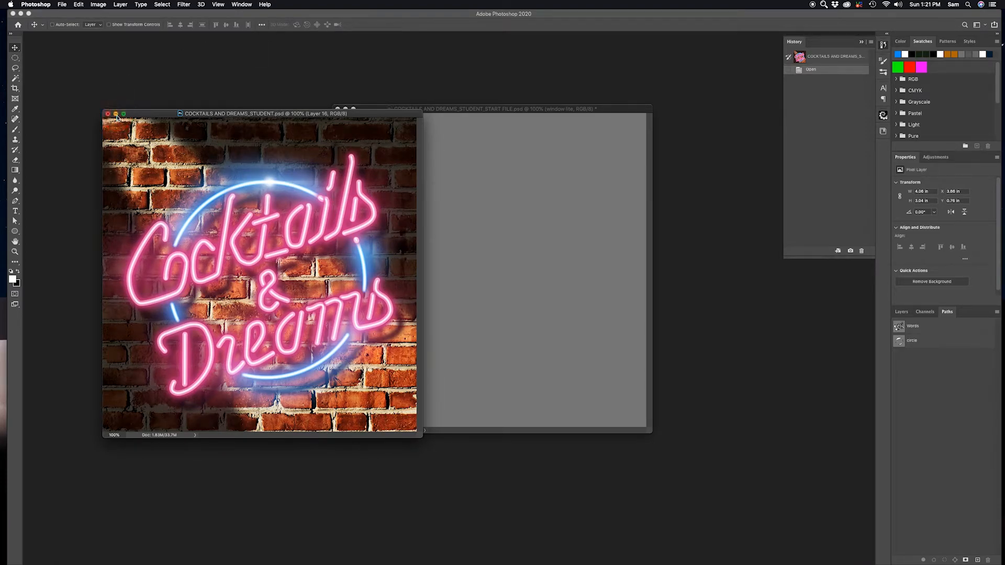
- Add a new empty top layer to the start file and name it CIRCLE 1
click(107, 113)
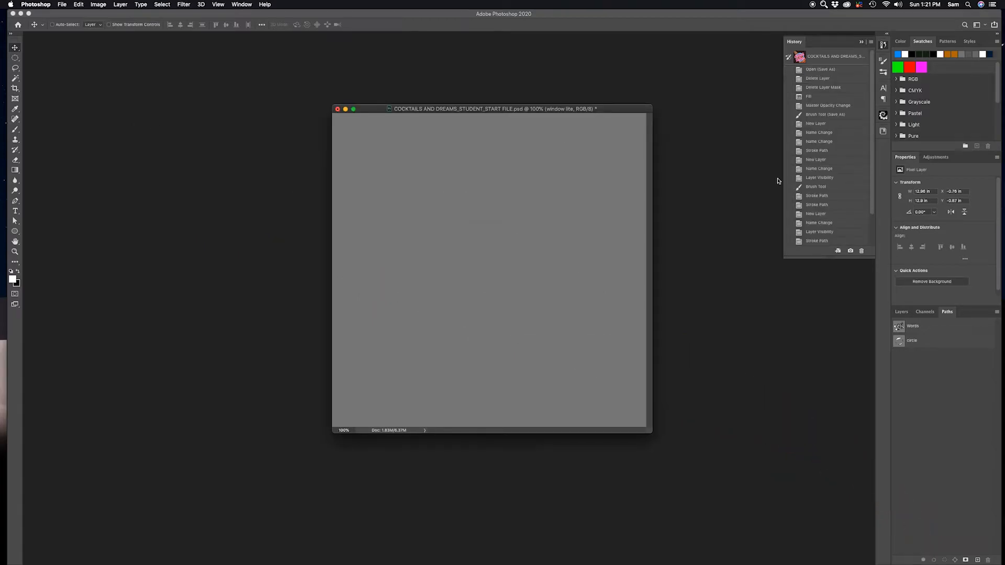
mouse_move(861, 328)
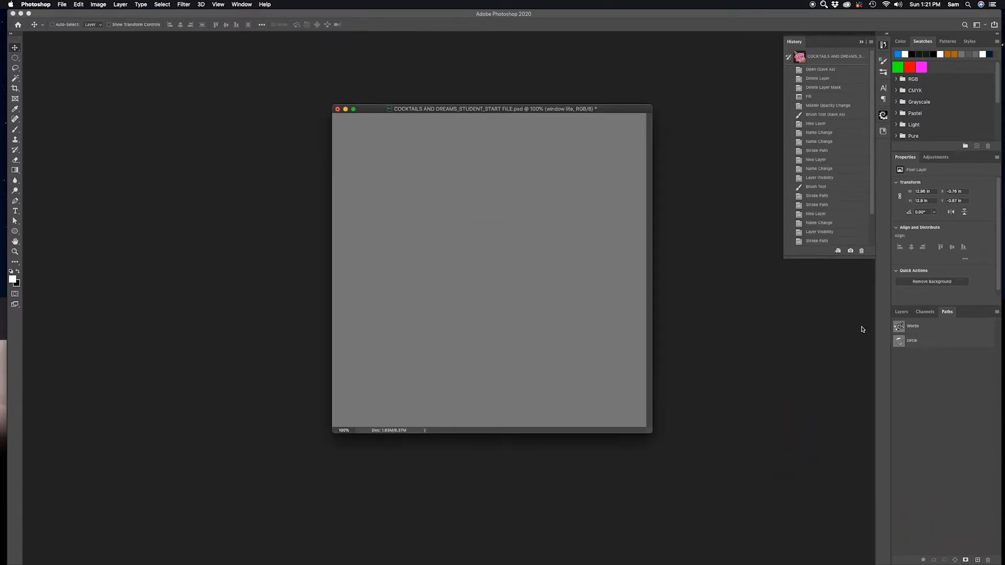
mouse_move(915, 375)
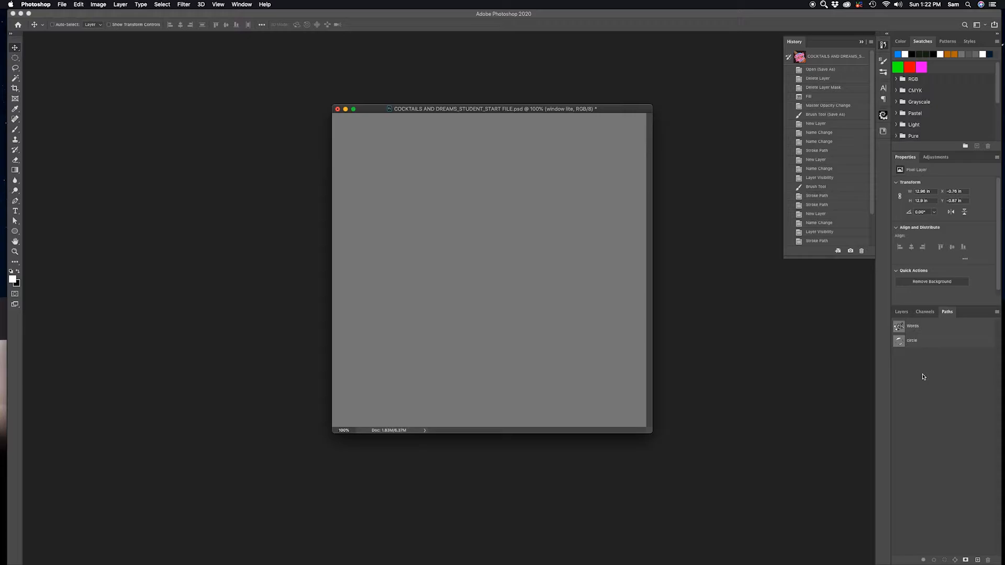
mouse_move(626, 395)
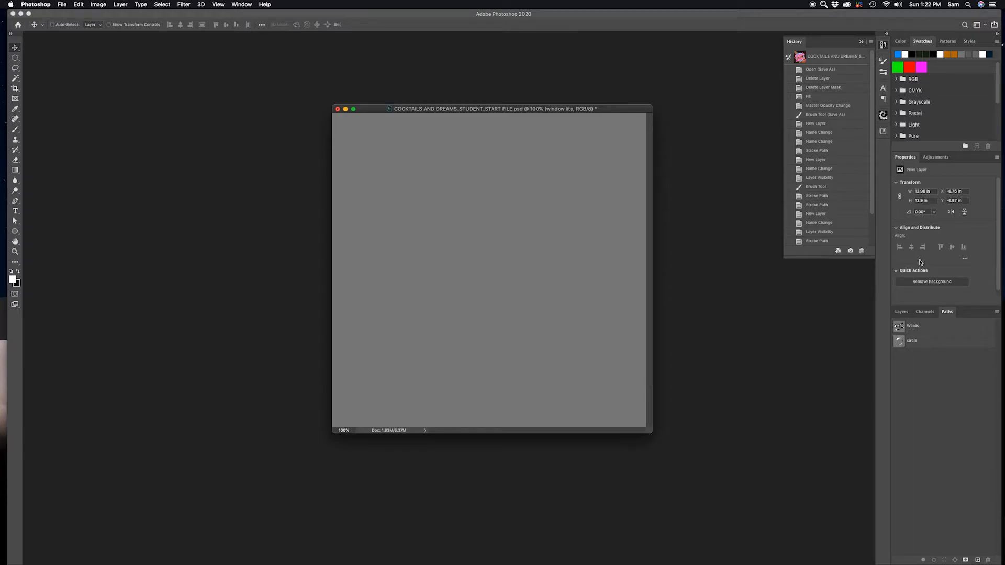
key(tab)
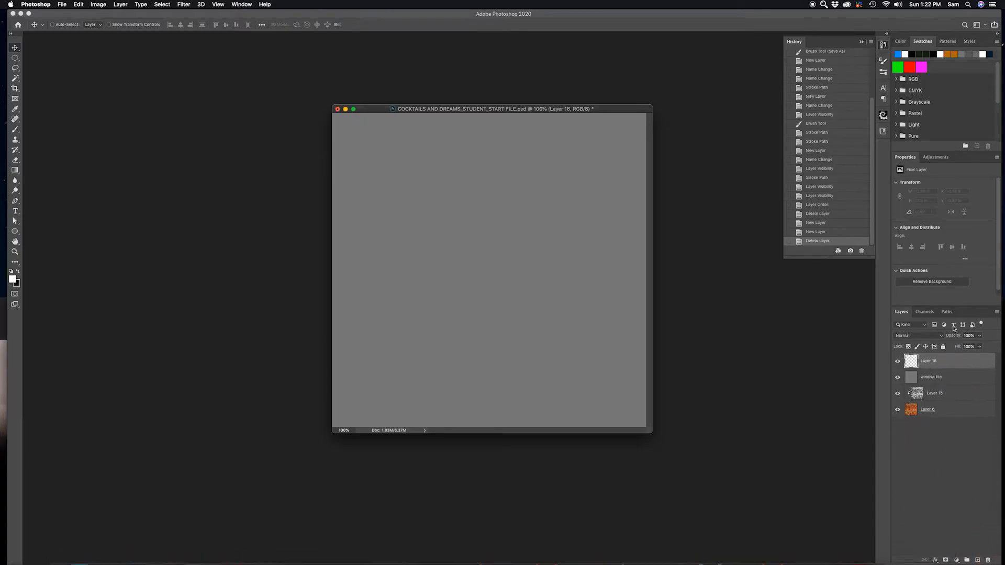
double_click(929, 362)
text(CIRCLE)
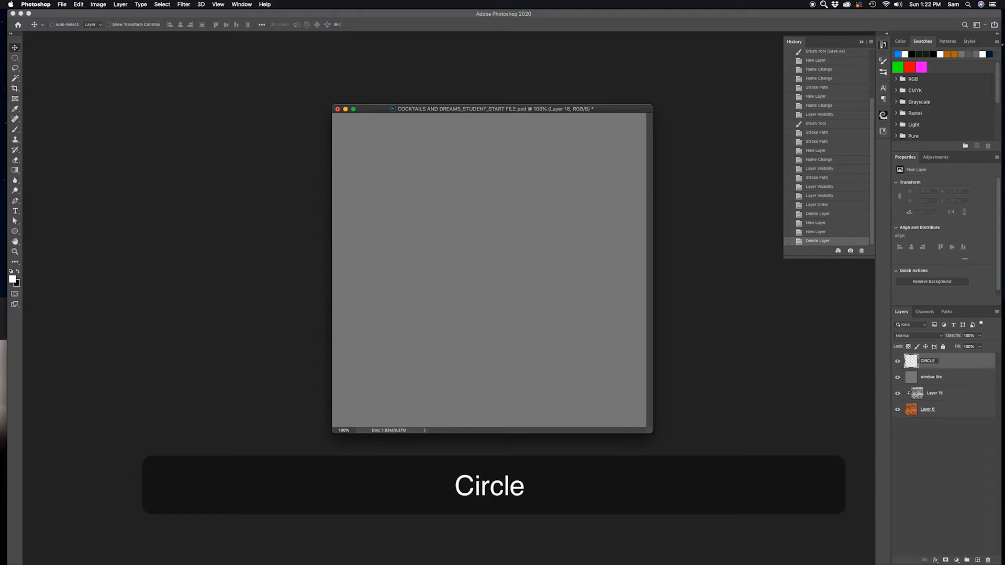
text( 1)
key(Return)
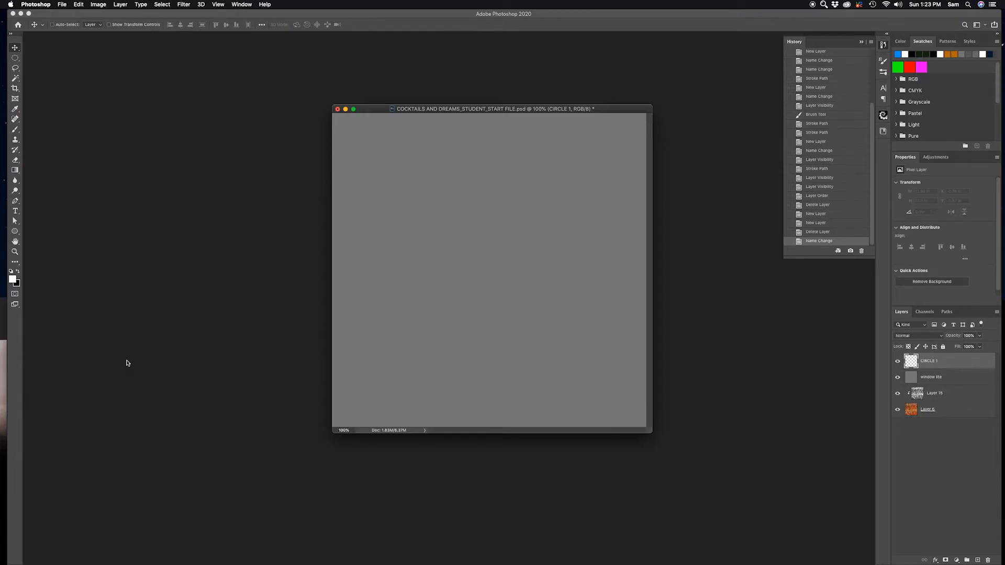
key(b)
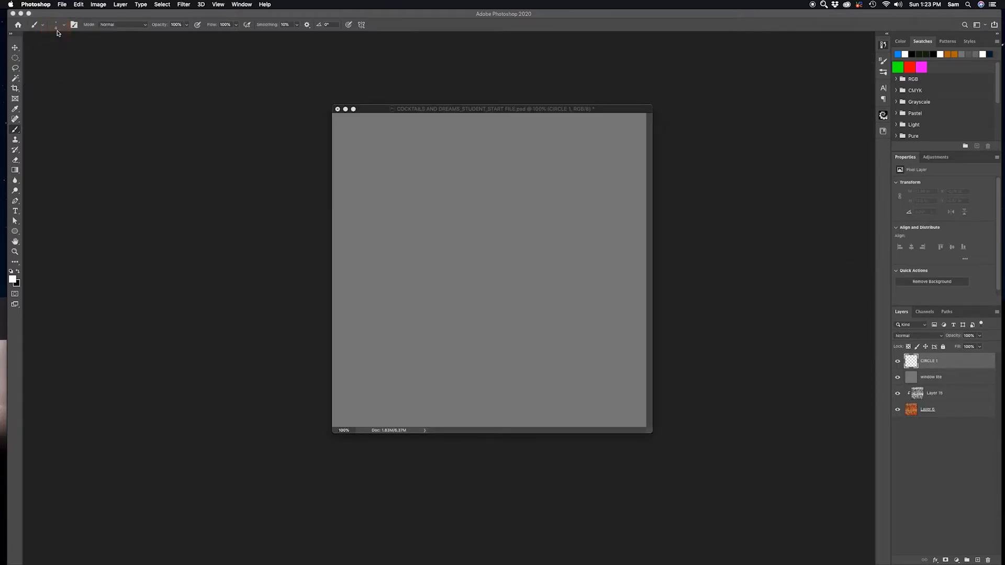
- Choose a Hard Round brush tip from the preset picker and paint a test stroke
click(63, 24)
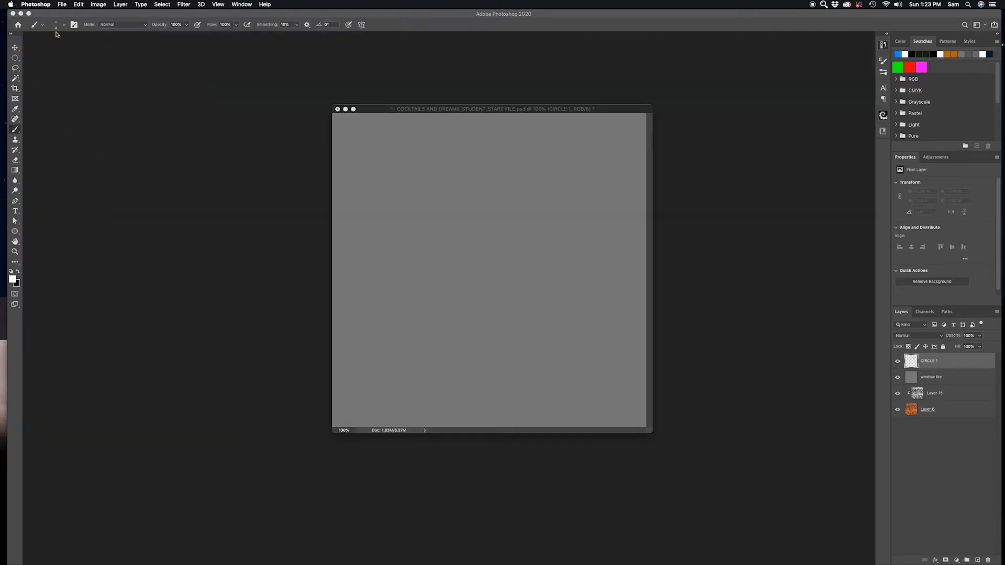
click(62, 24)
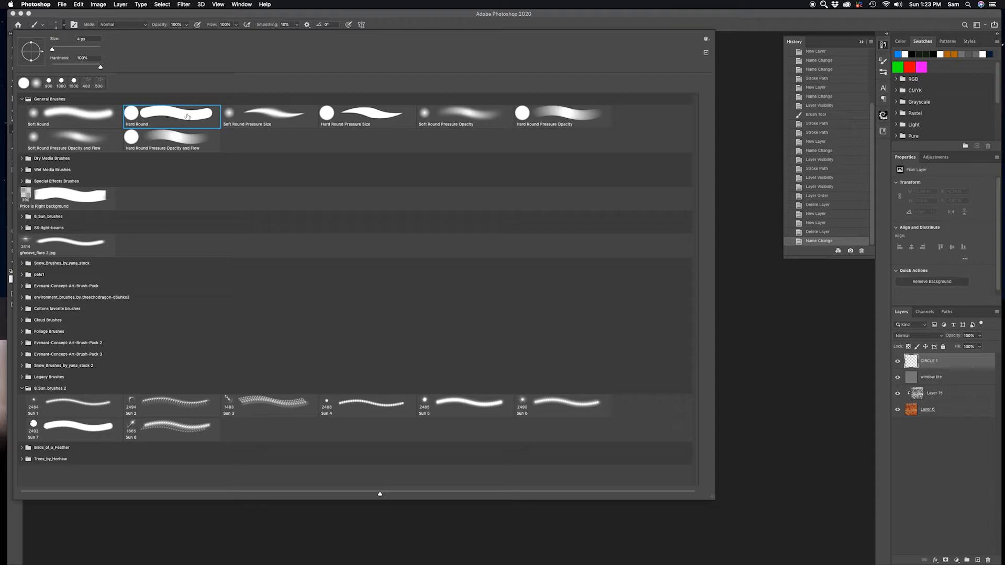
mouse_move(164, 116)
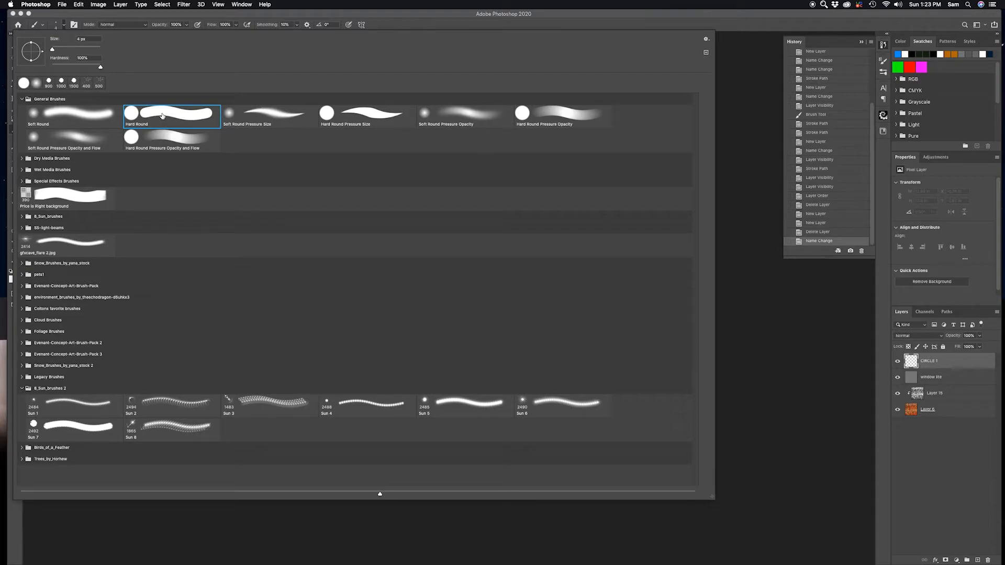
mouse_move(122, 64)
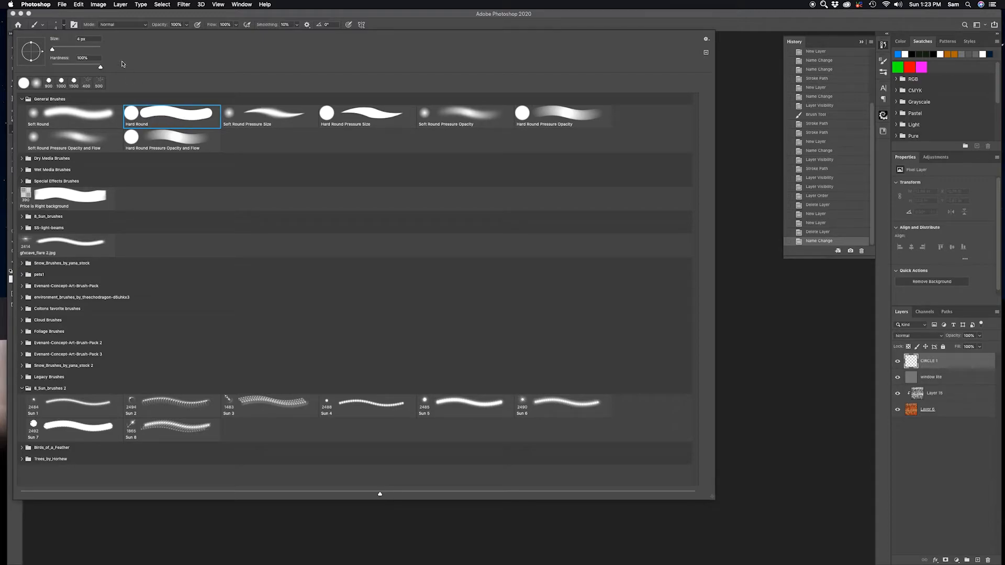
triple_click(82, 39)
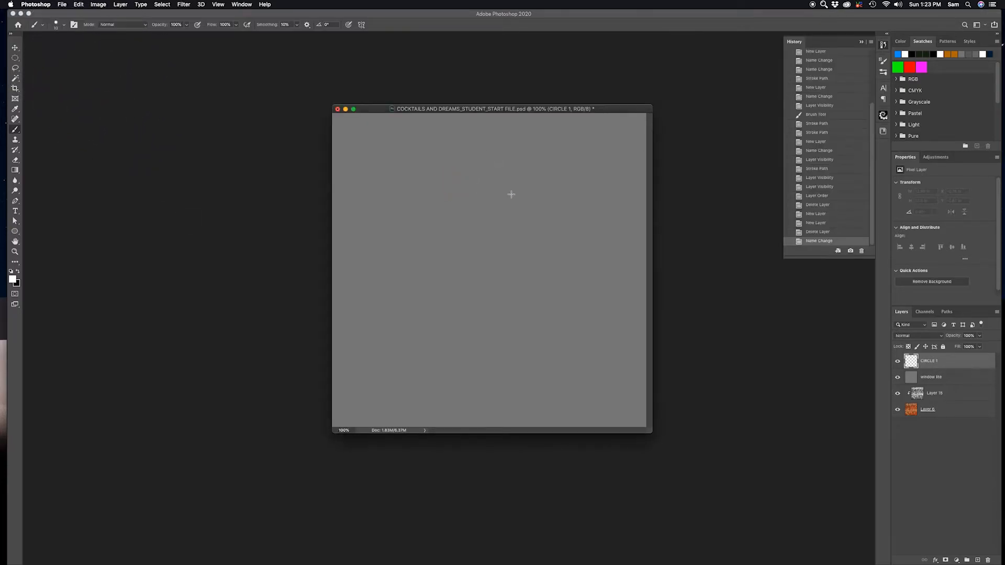
key(b)
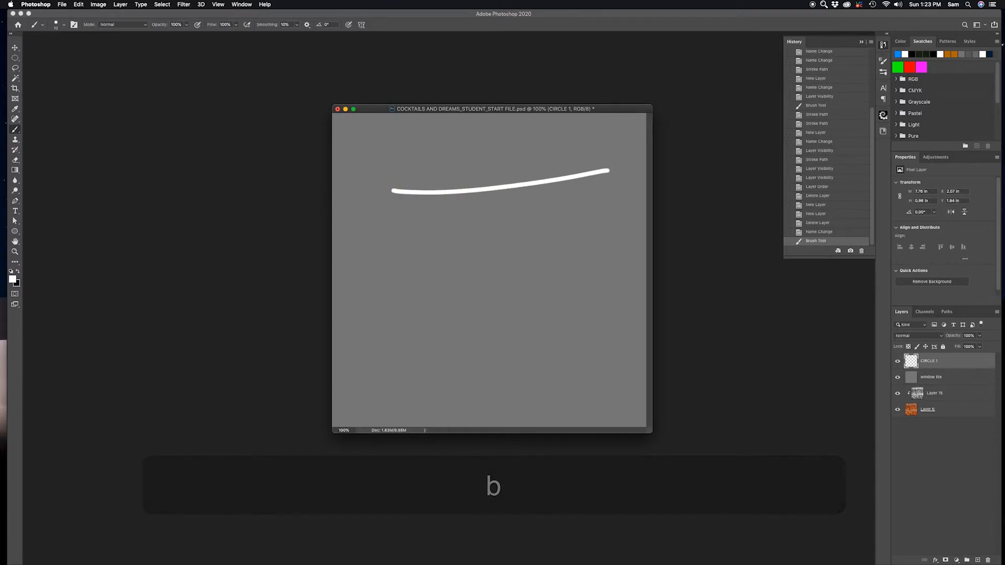
- Undo the test strokes and reset foreground/background to default white and black
key(cmd+z)
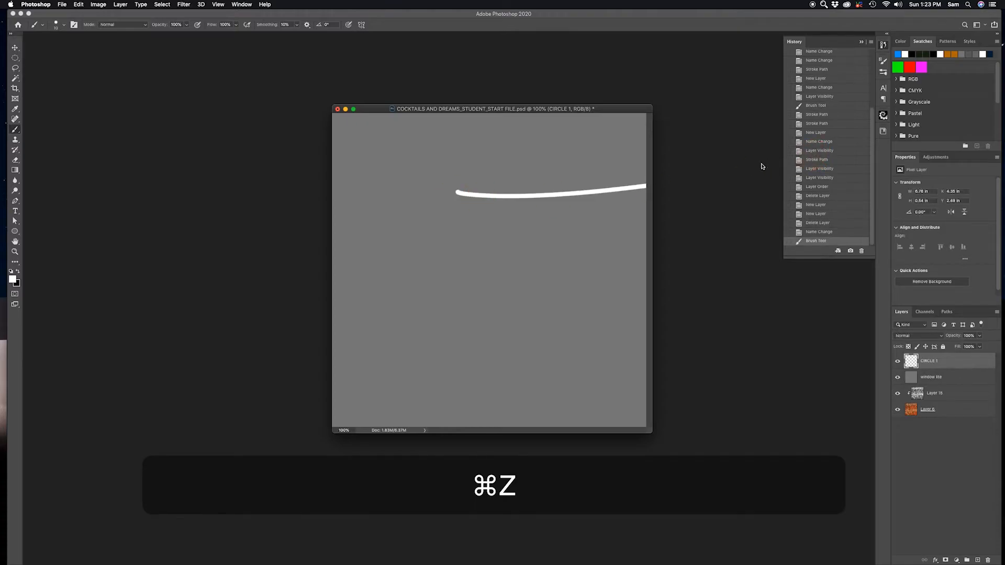
key(cmd+z)
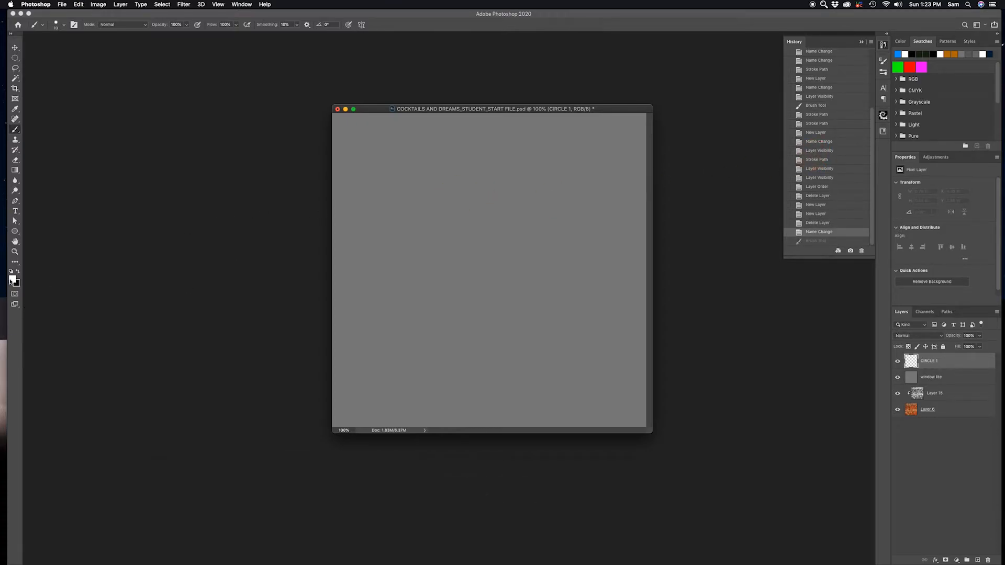
mouse_move(79, 276)
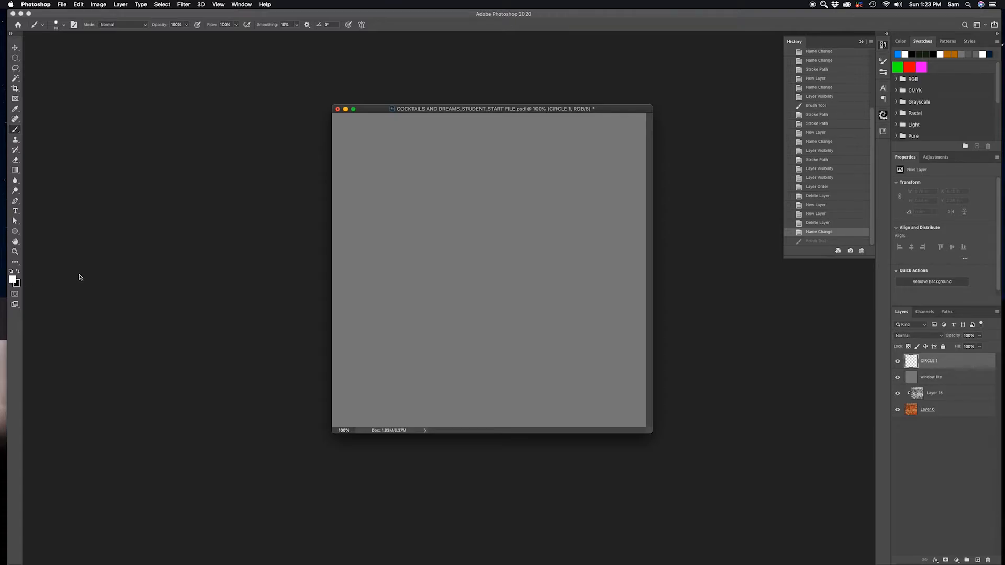
key(d)
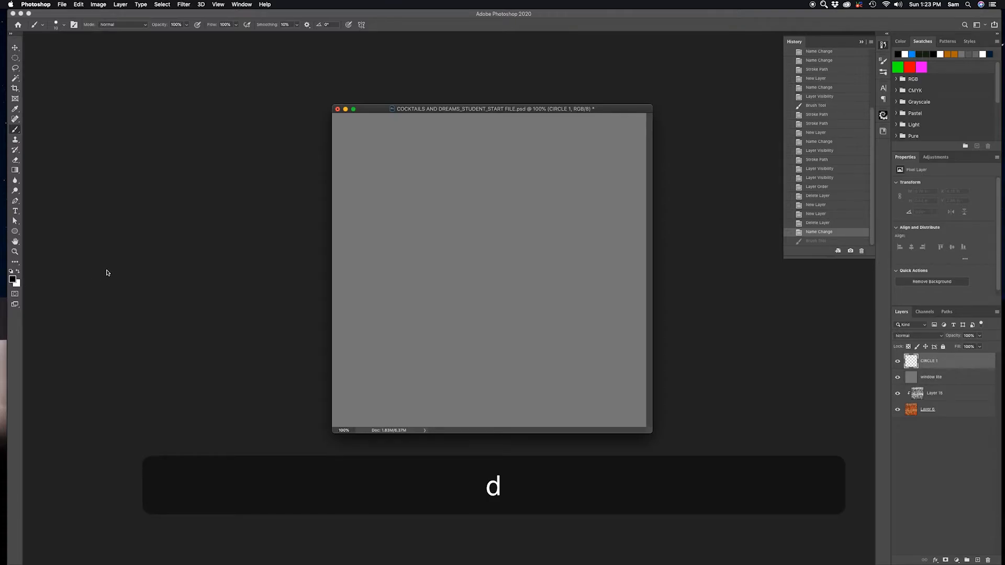
text(xxxxxx)
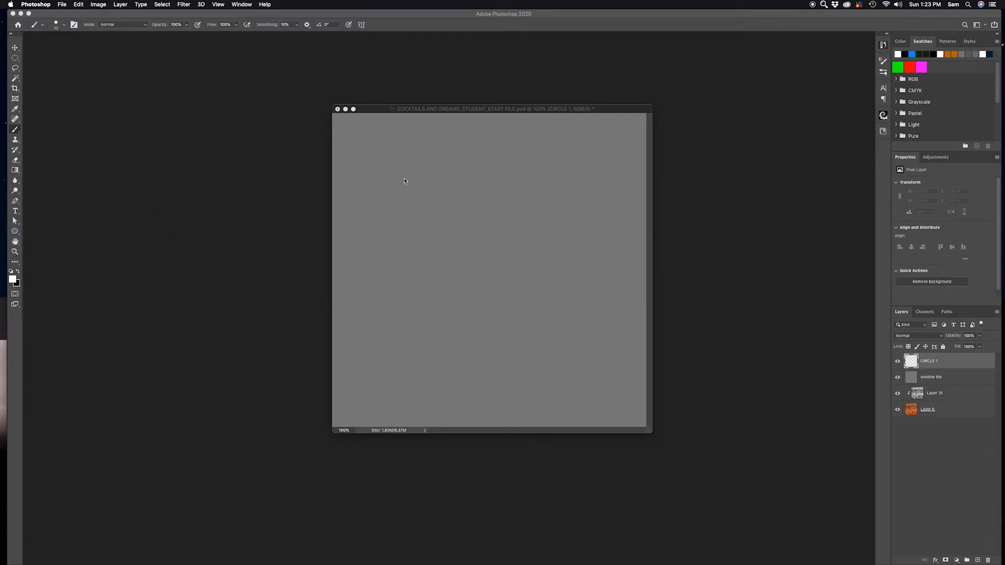
mouse_move(25, 423)
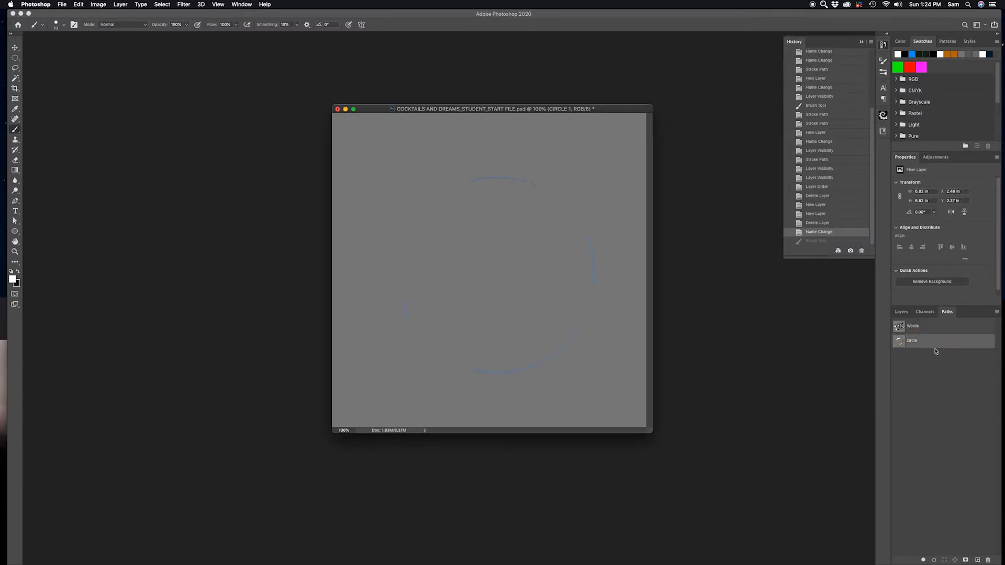
- Stroke the circle path with the Brush tool, leaving a broken white ring on CIRCLE 1
click(911, 340)
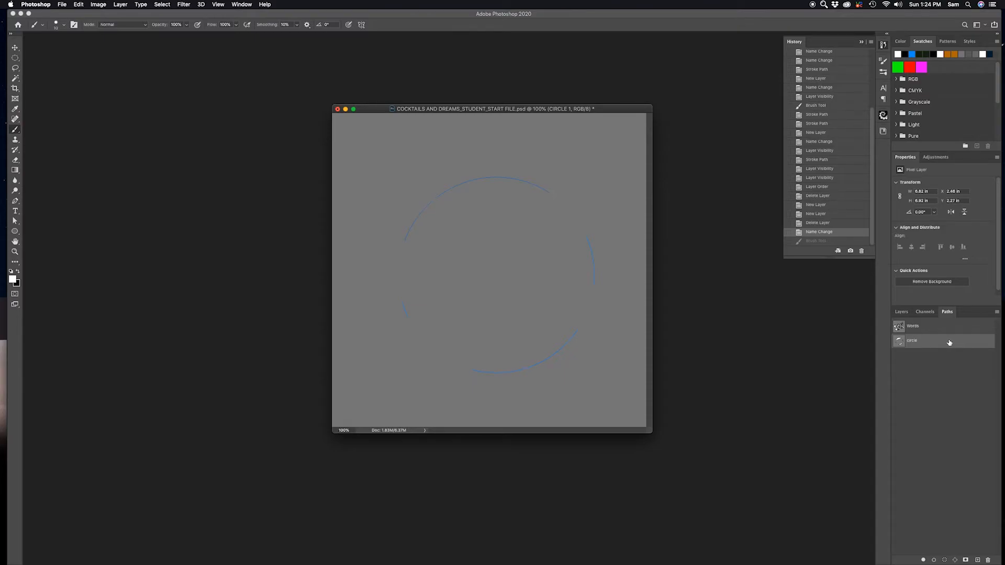
mouse_move(316, 249)
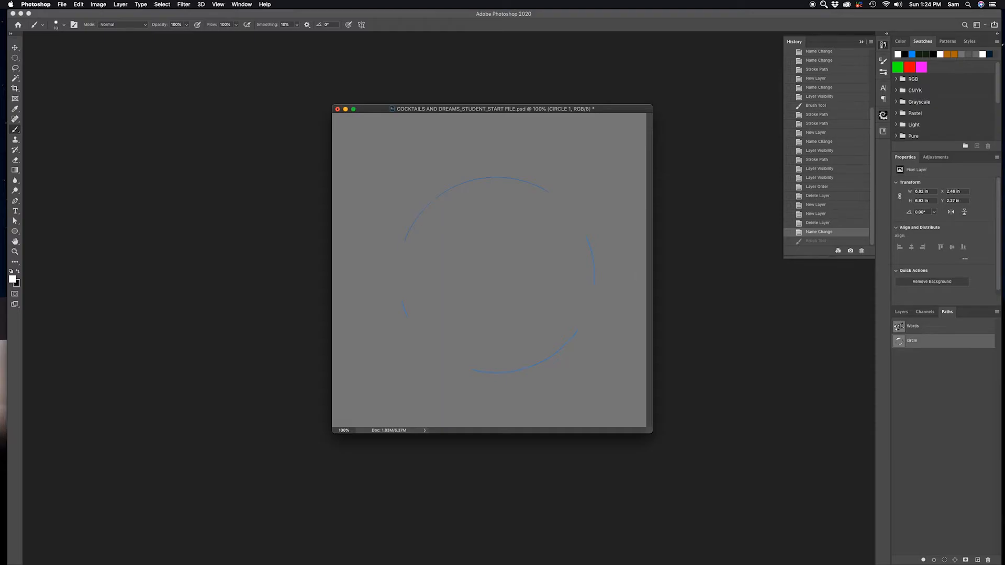
mouse_move(788, 349)
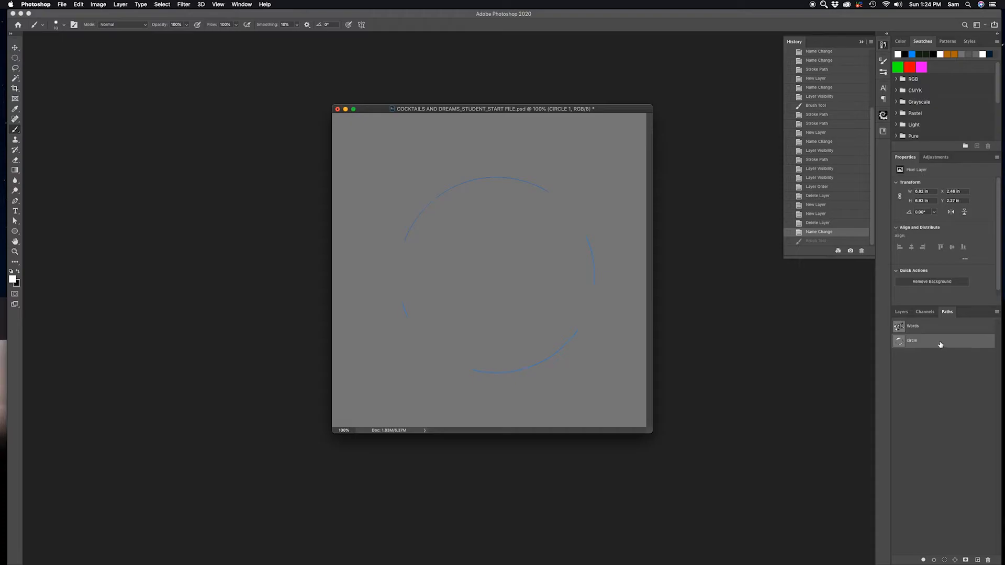
right_click(911, 340)
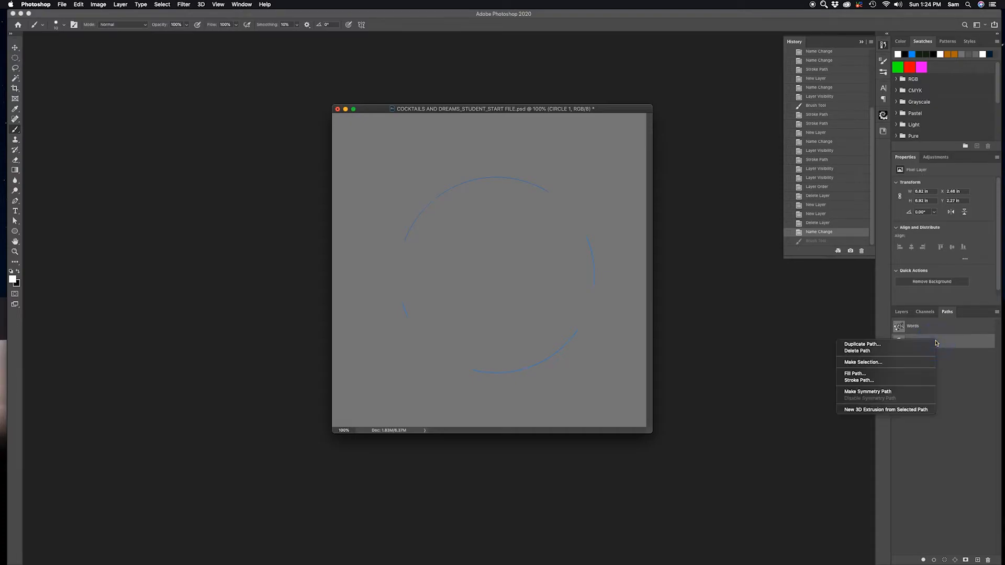
mouse_move(945, 349)
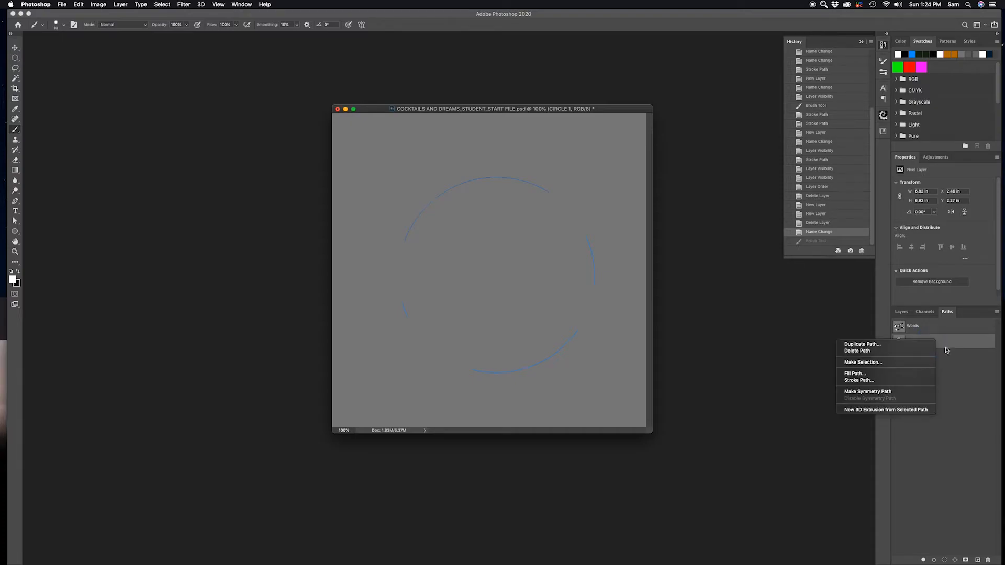
mouse_move(873, 380)
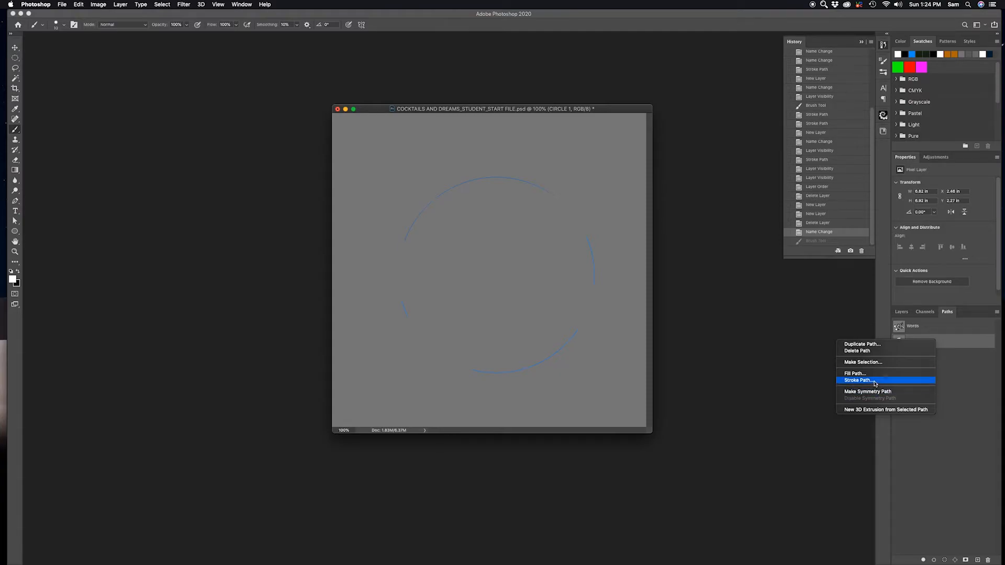
mouse_move(882, 381)
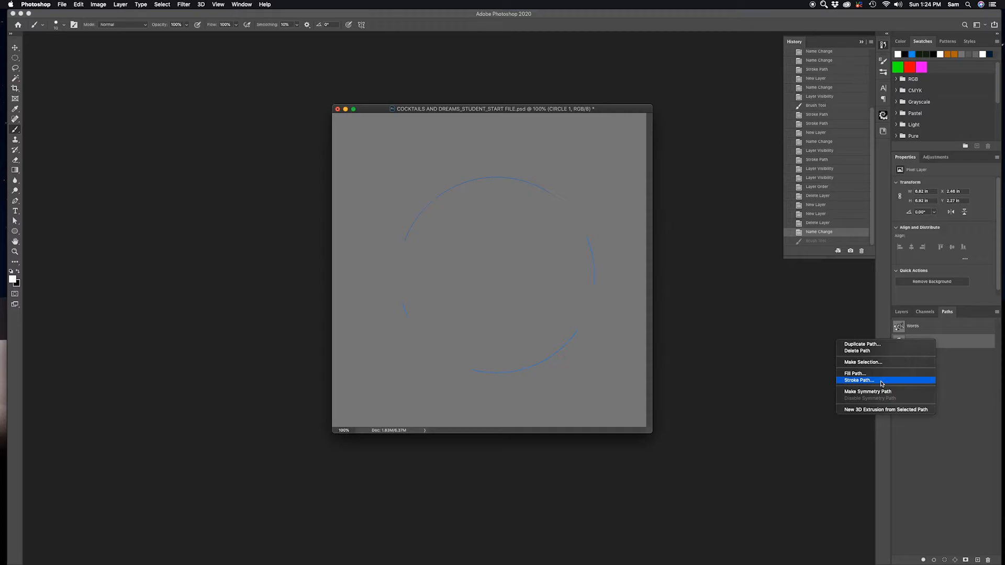
mouse_move(867, 380)
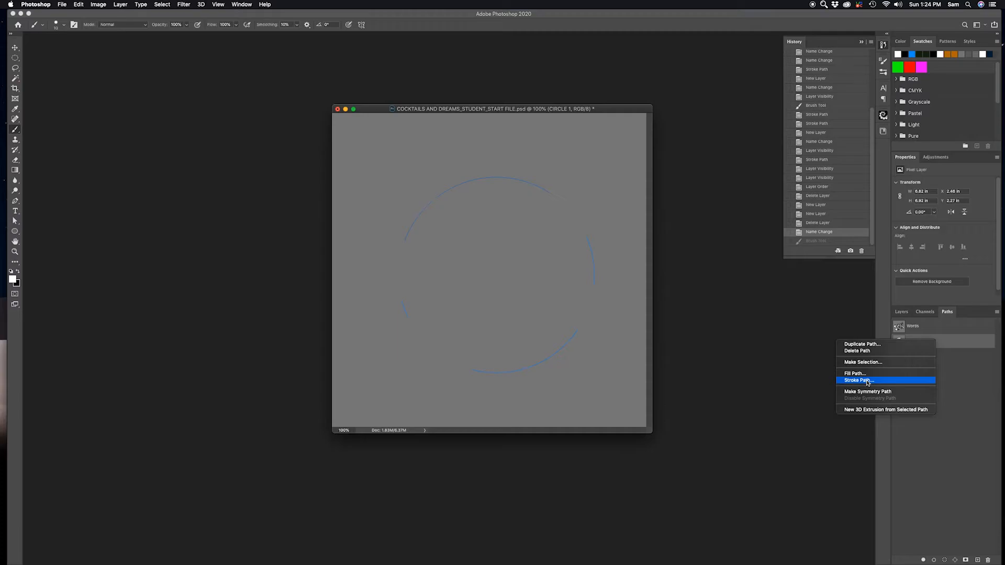
click(857, 380)
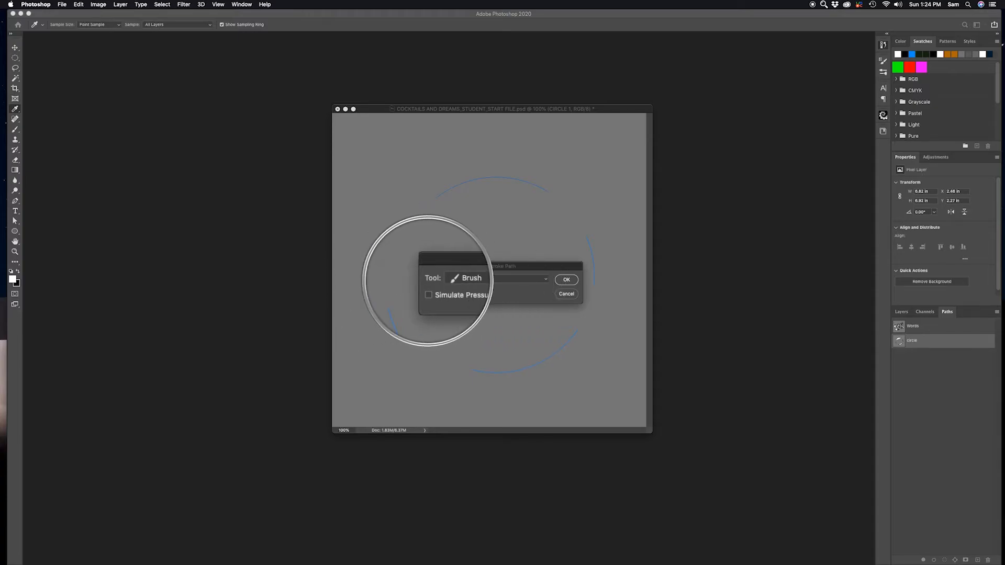
click(544, 279)
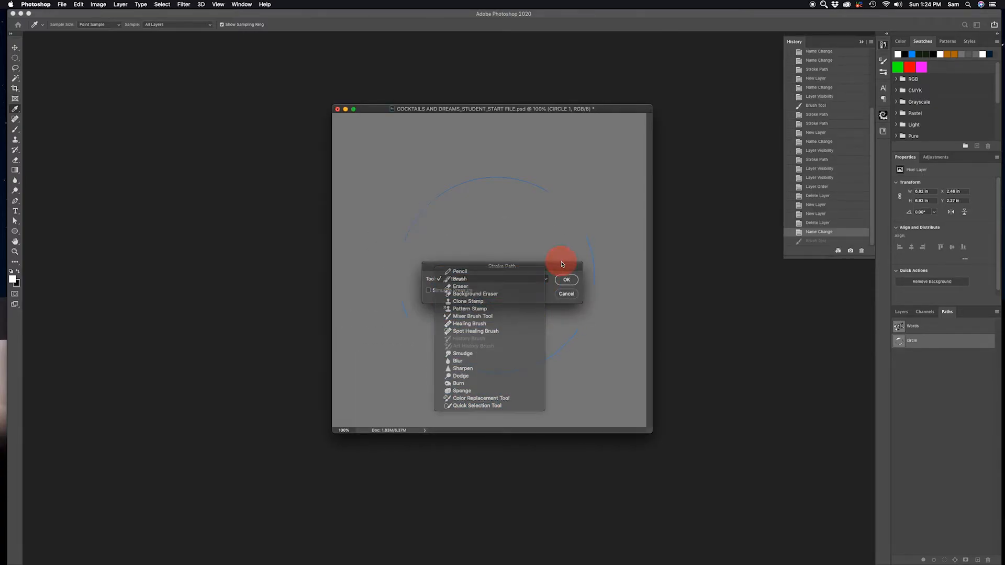
click(458, 278)
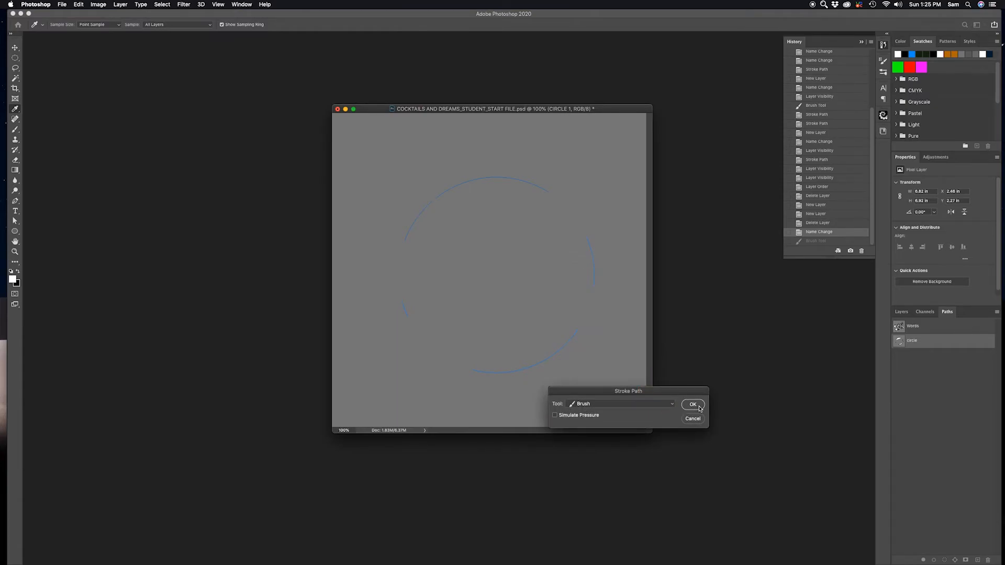
click(693, 404)
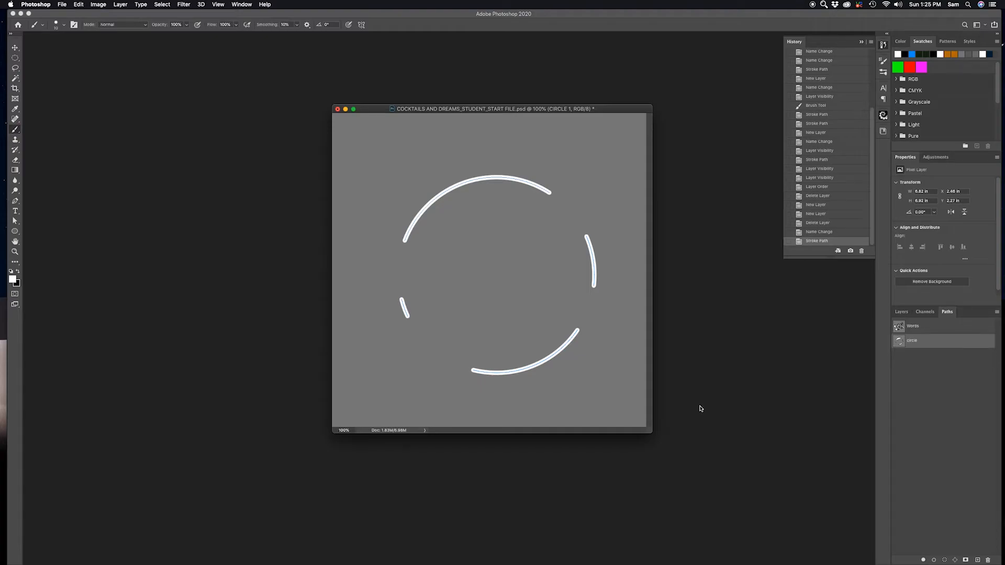
mouse_move(696, 343)
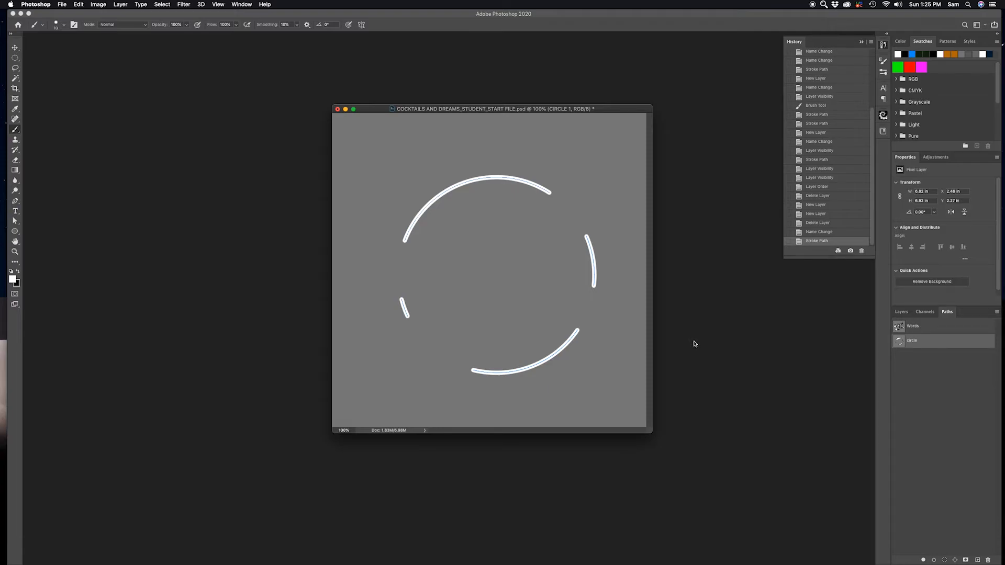
mouse_move(697, 336)
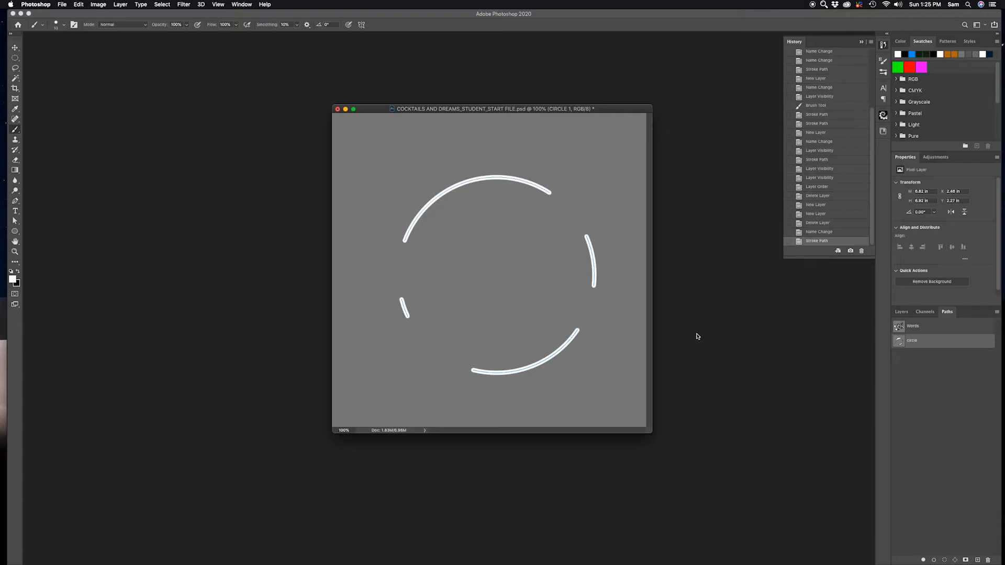
mouse_move(709, 321)
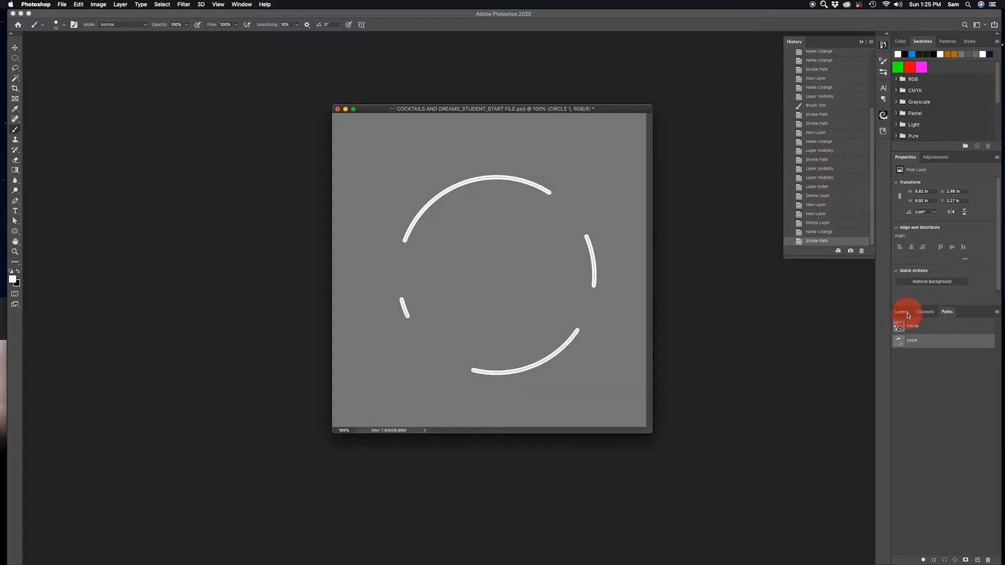
- Add a new empty layer above CIRCLE 1 and name it Circle 2
click(901, 312)
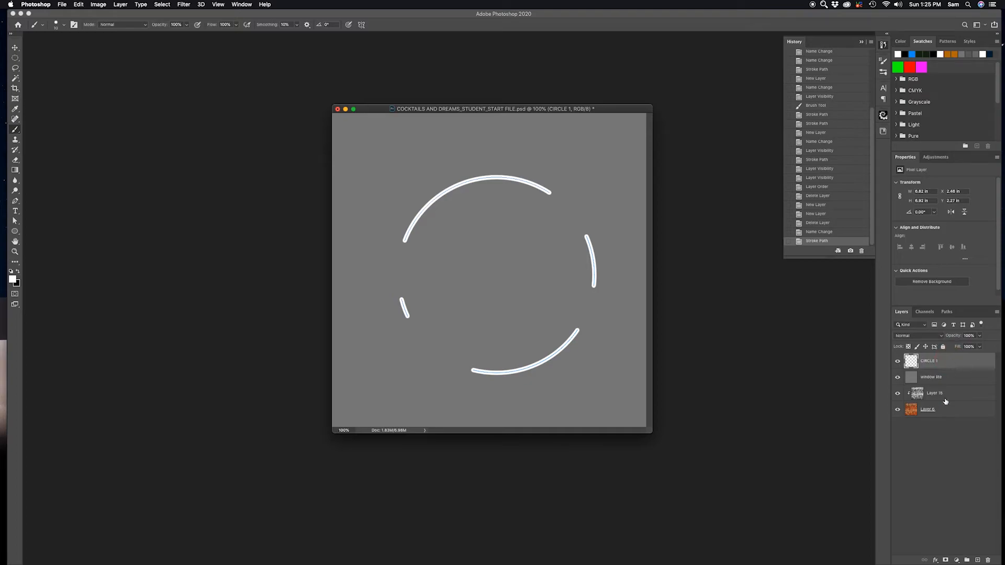
click(965, 559)
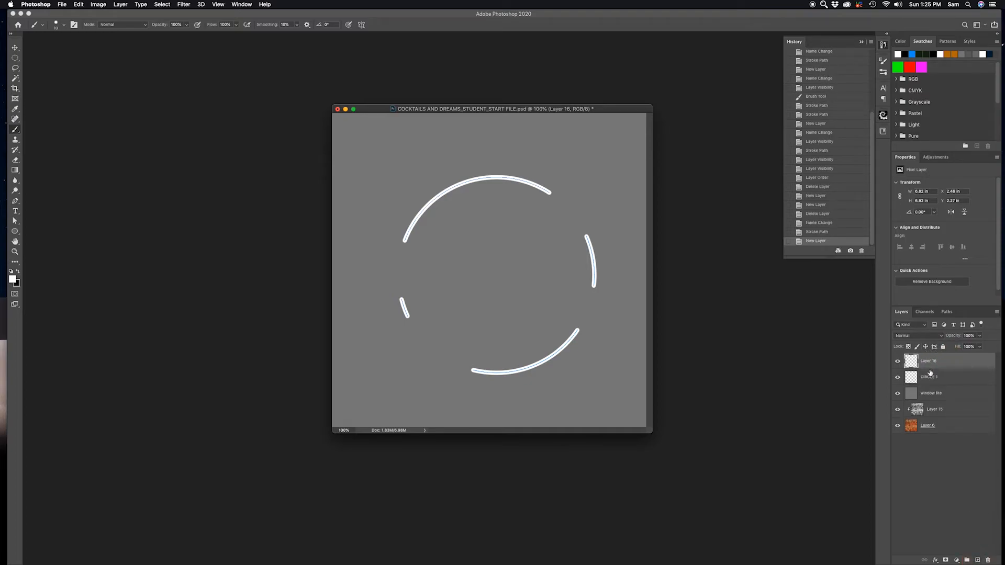
double_click(929, 360)
text(Circle 2)
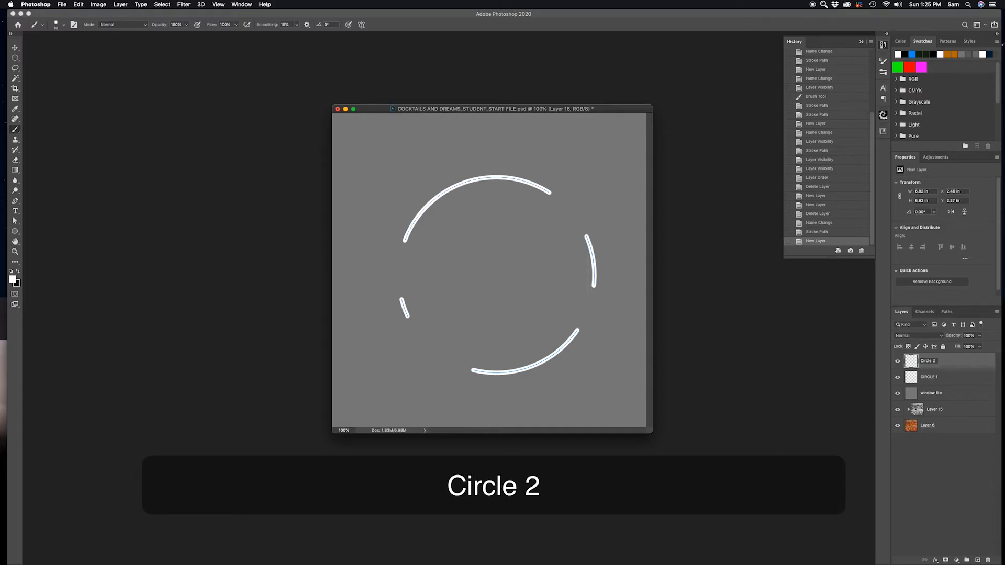
key(Return)
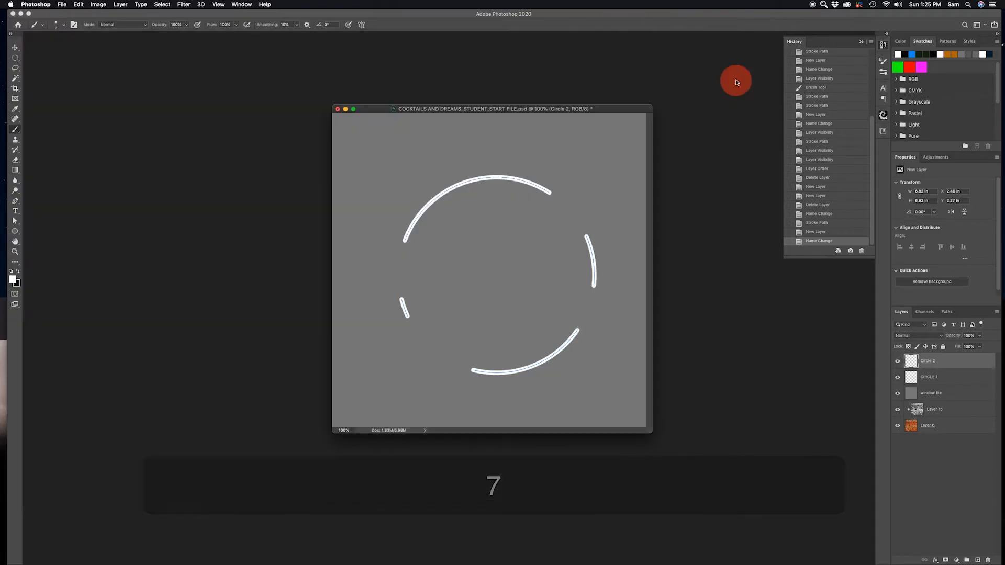
mouse_move(232, 296)
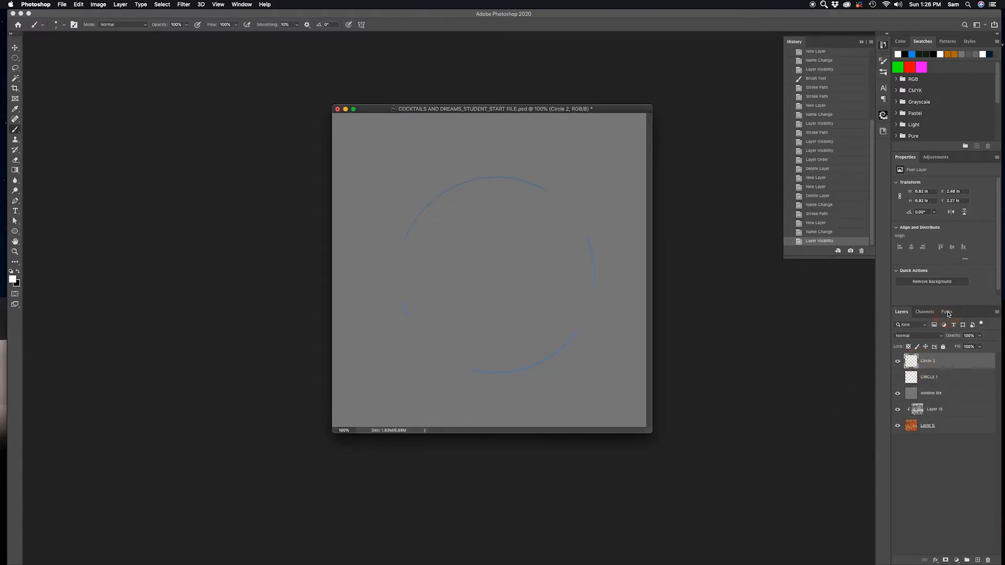
- Stroke the circle path again with the brush onto the Circle 2 layer
click(946, 312)
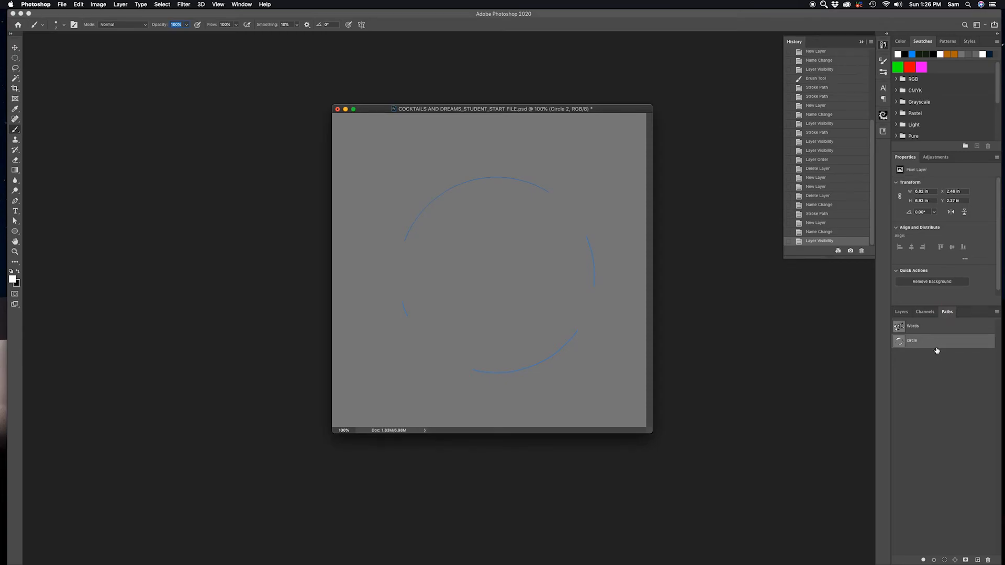
right_click(911, 340)
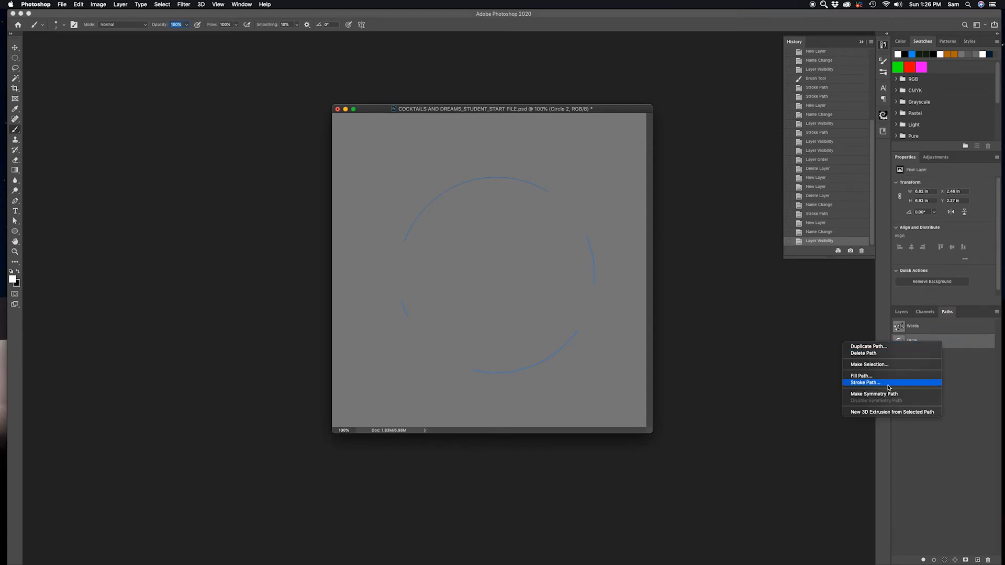
click(863, 383)
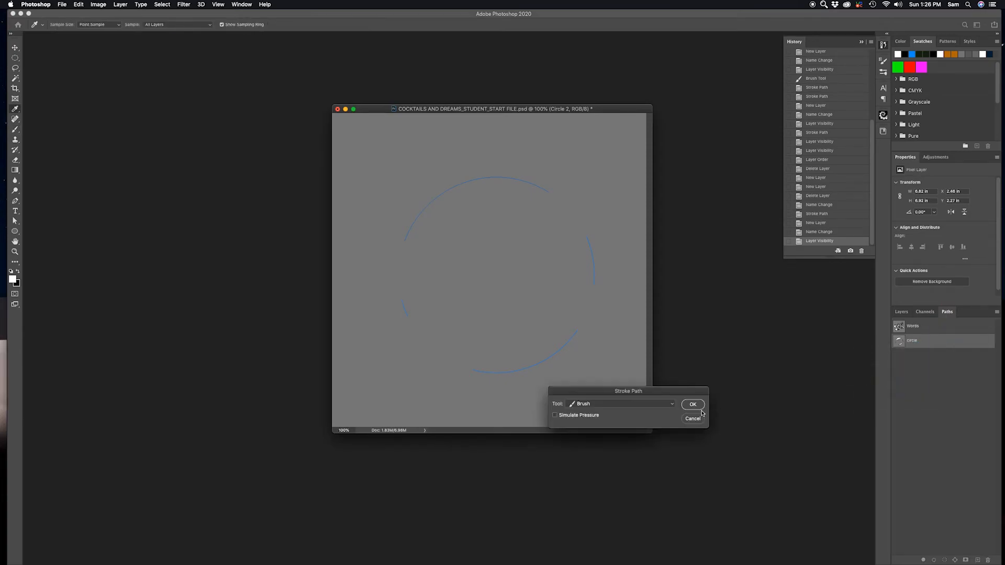
click(693, 404)
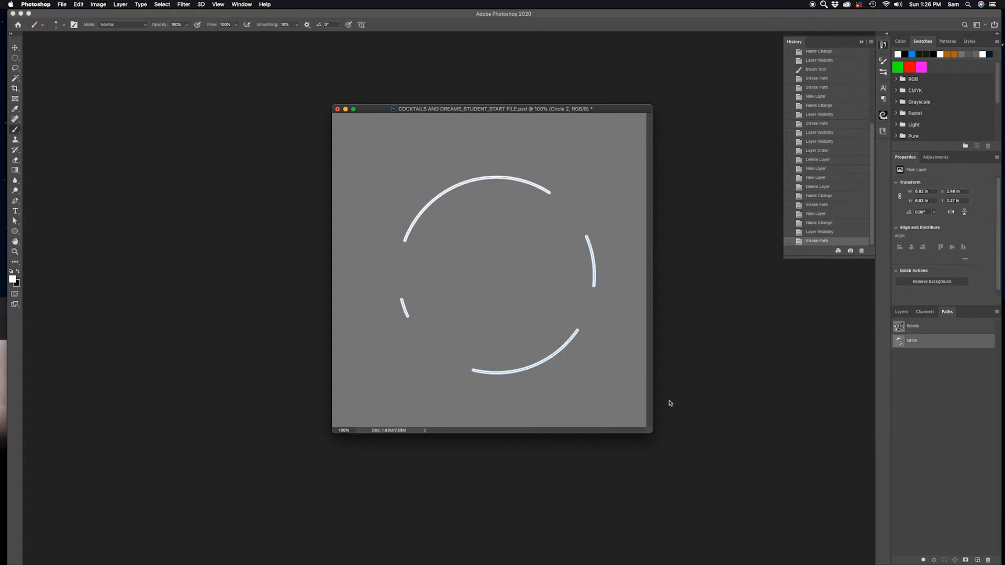
mouse_move(60, 29)
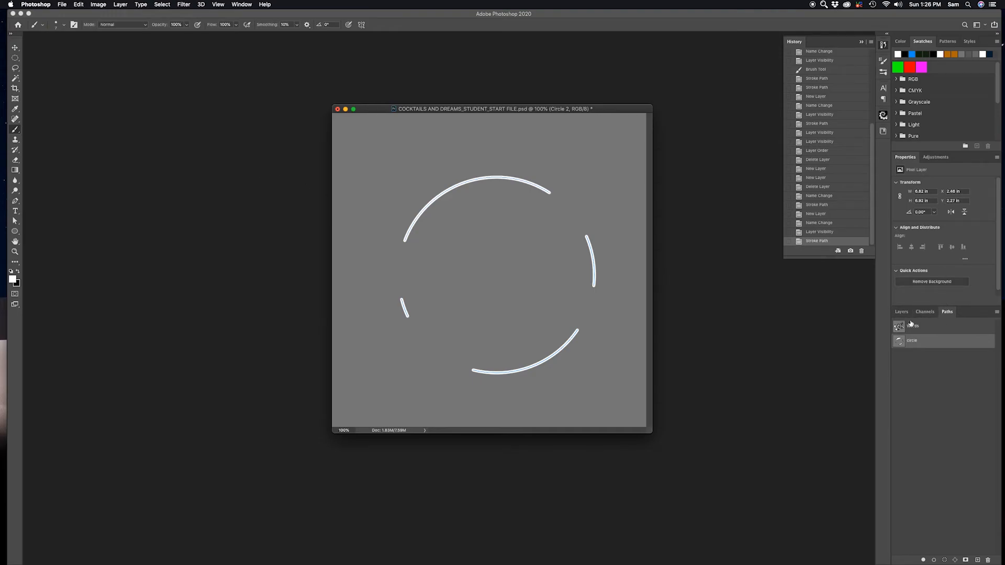
- Add a layer named Circle 3 and hide the Circle 2 layer
click(901, 312)
text(Circle 3)
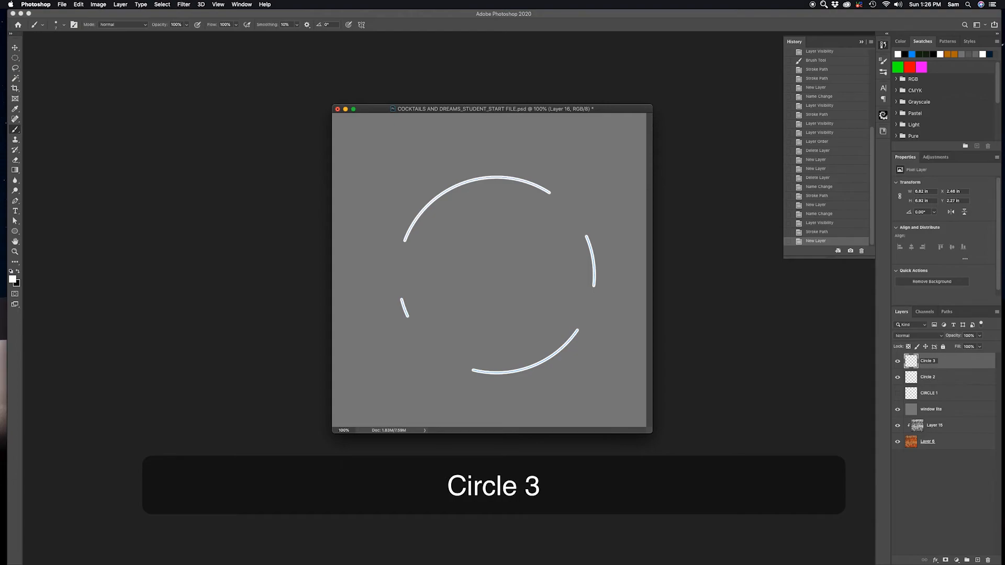
key(Return)
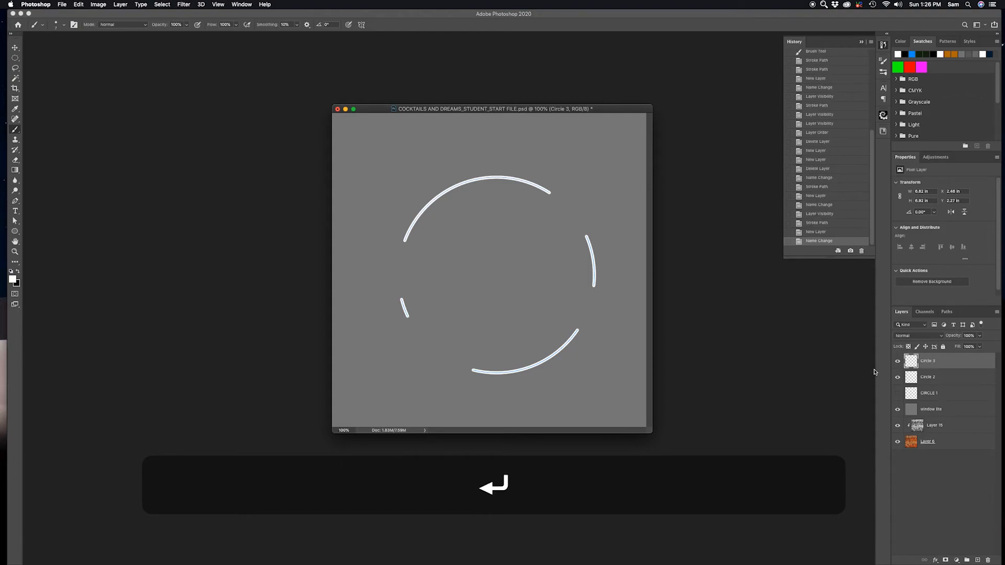
click(897, 376)
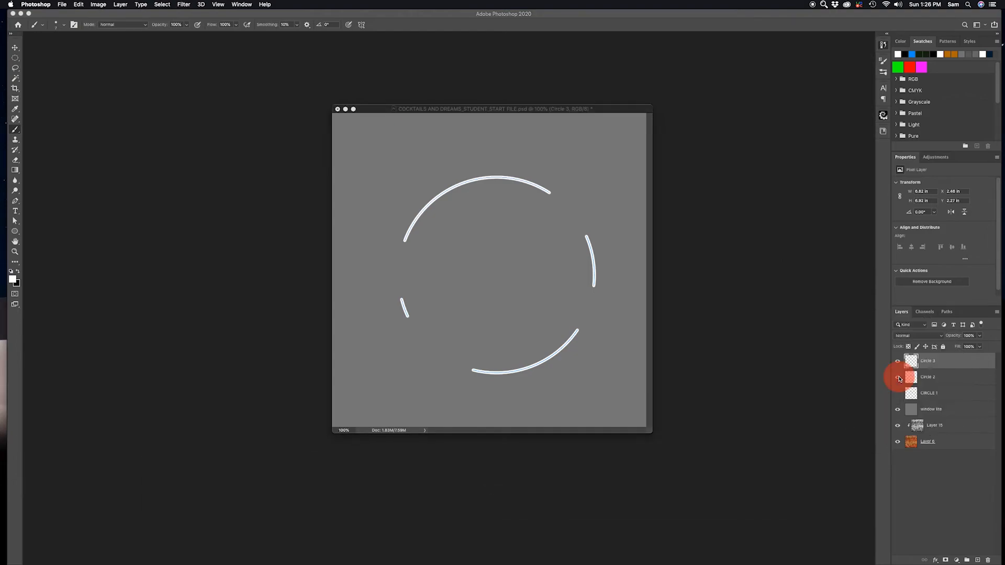
click(897, 361)
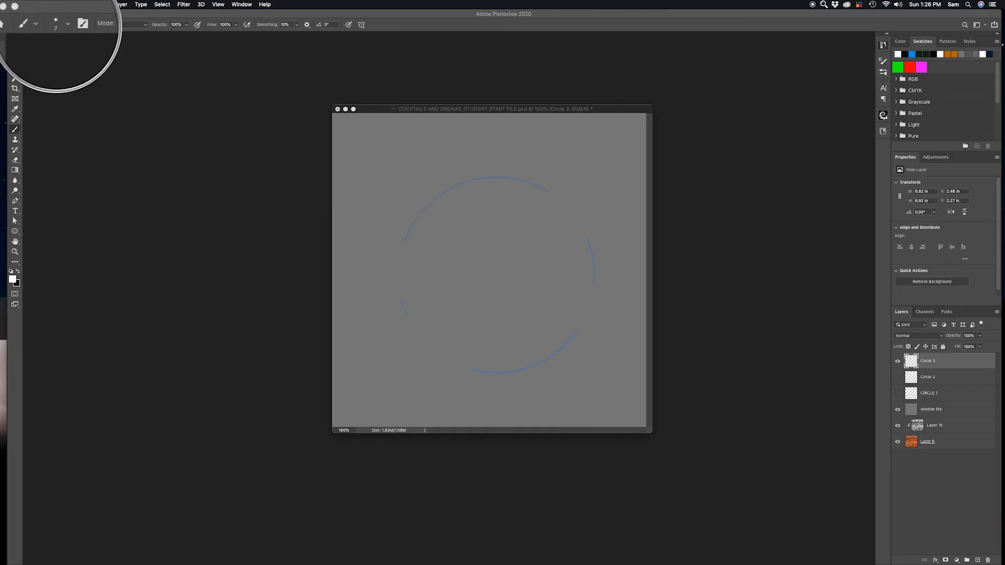
- Set the brush size to 4 px and stroke the circle path onto Circle 3
click(57, 24)
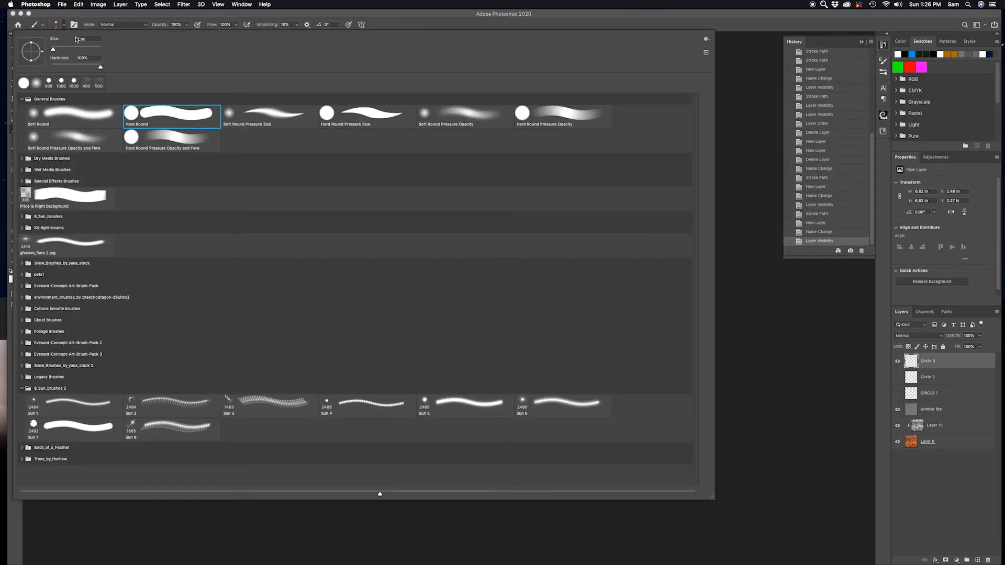
triple_click(82, 39)
text(4)
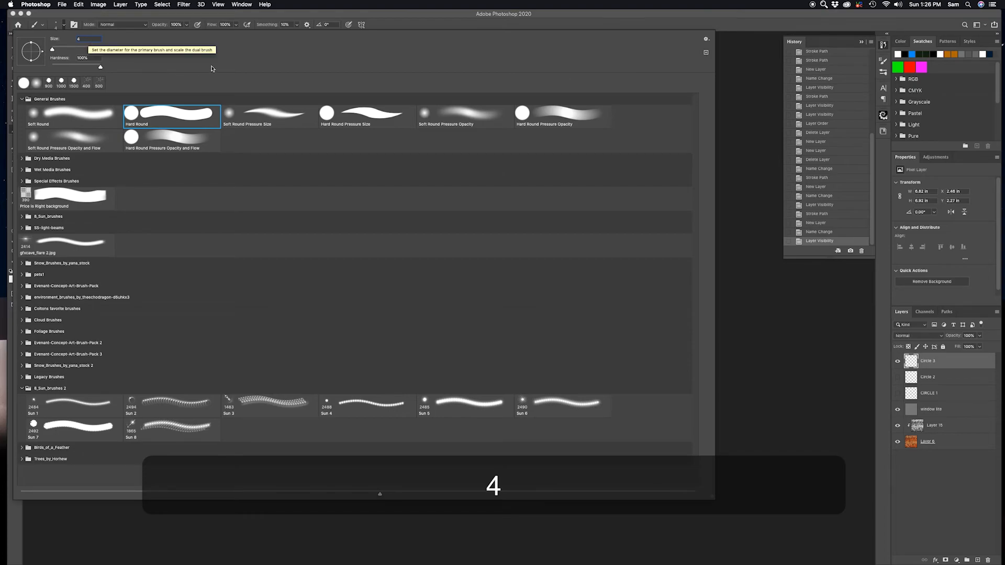
mouse_move(741, 122)
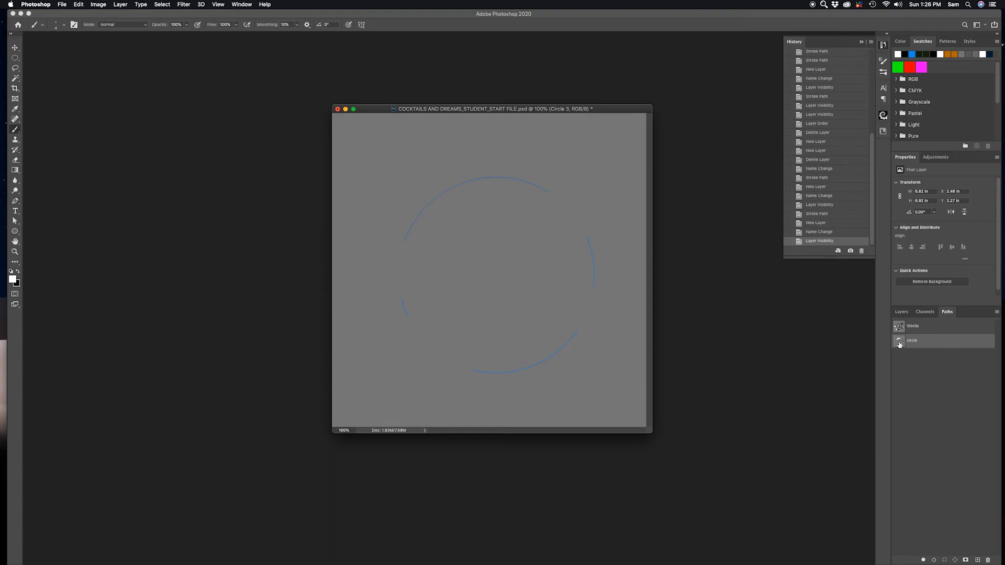
right_click(911, 341)
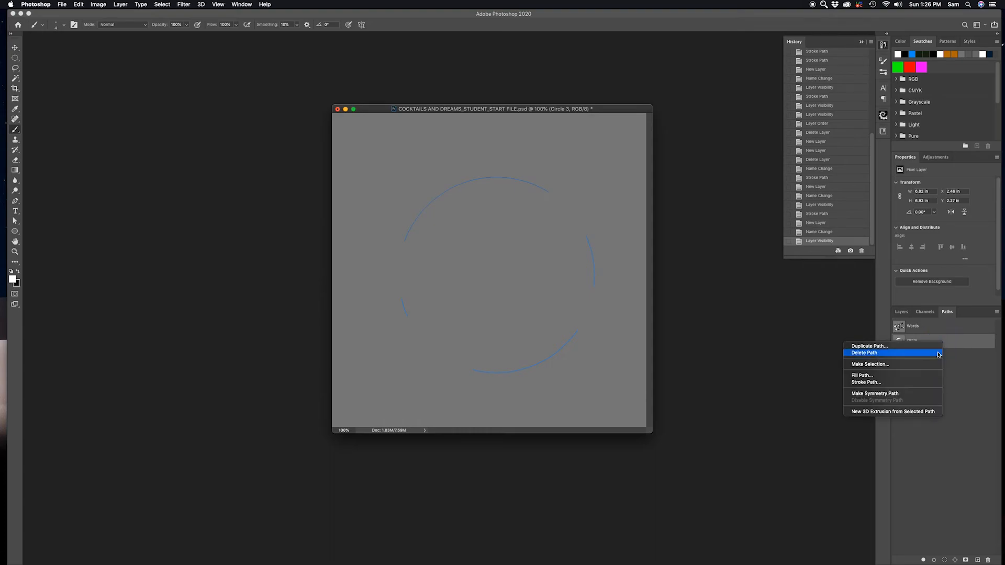
click(866, 382)
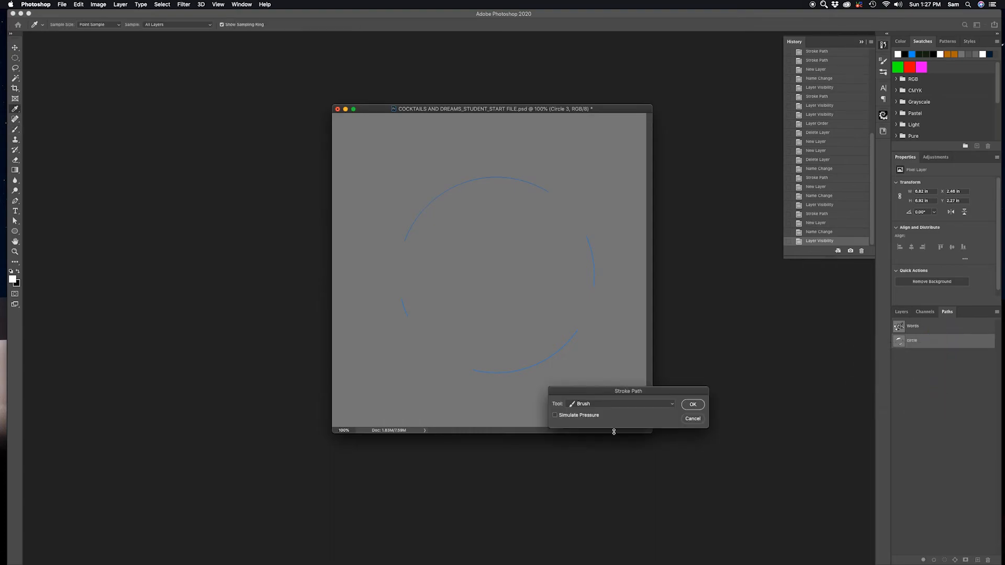
click(692, 404)
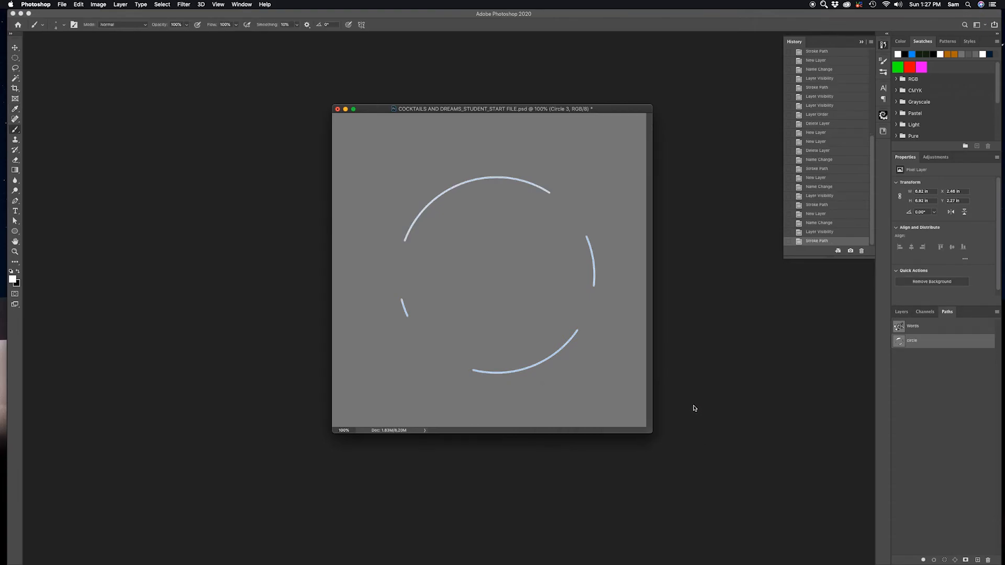
mouse_move(907, 364)
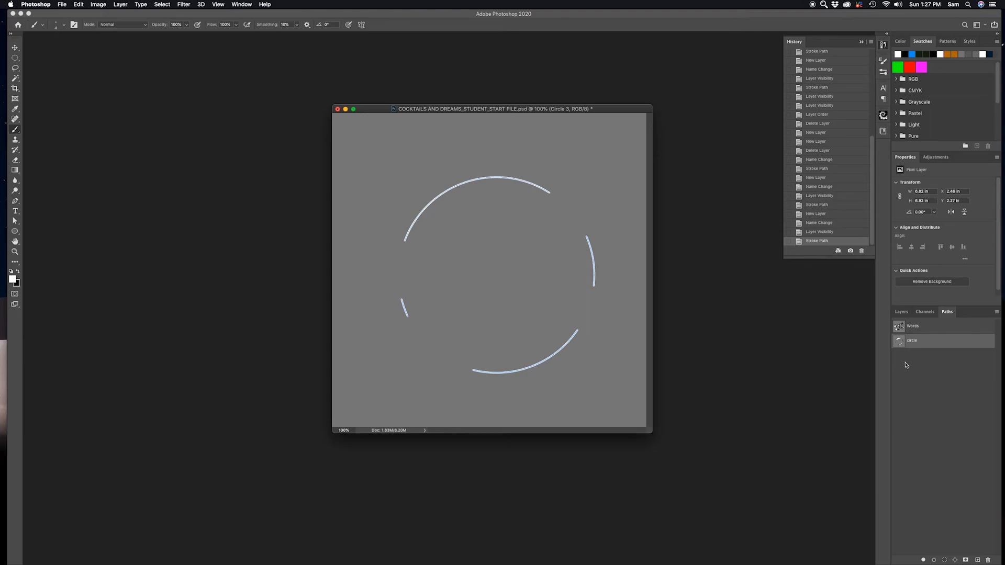
mouse_move(927, 372)
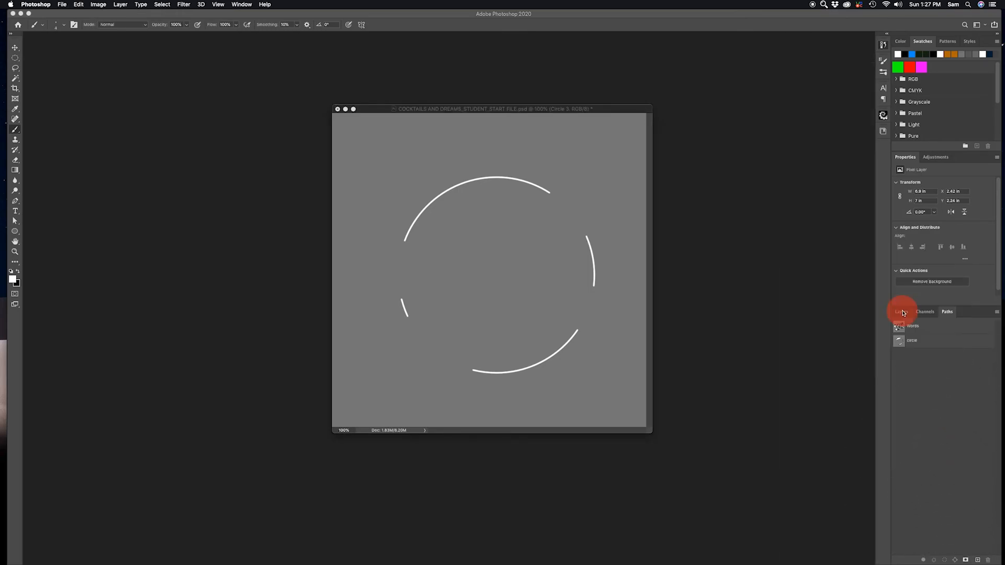
- Toggle CIRCLE 1, Circle 2 and Circle 3 visibility one at a time, then show all three
click(902, 312)
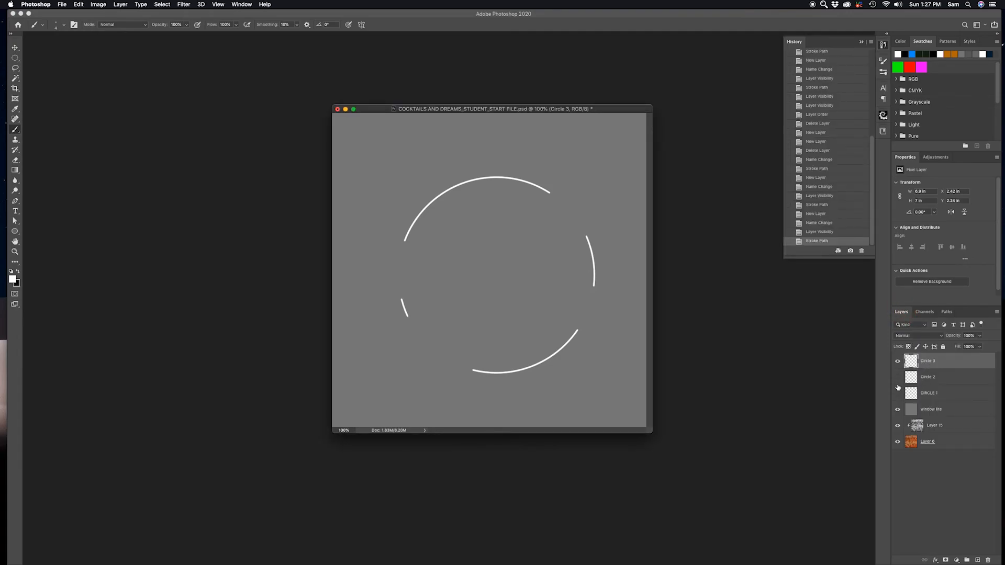
click(897, 392)
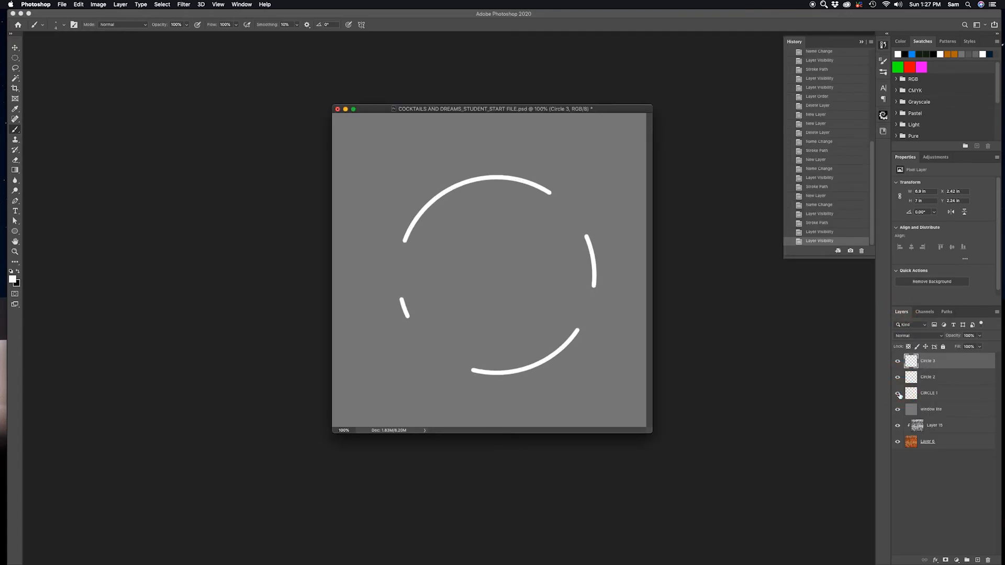
click(897, 361)
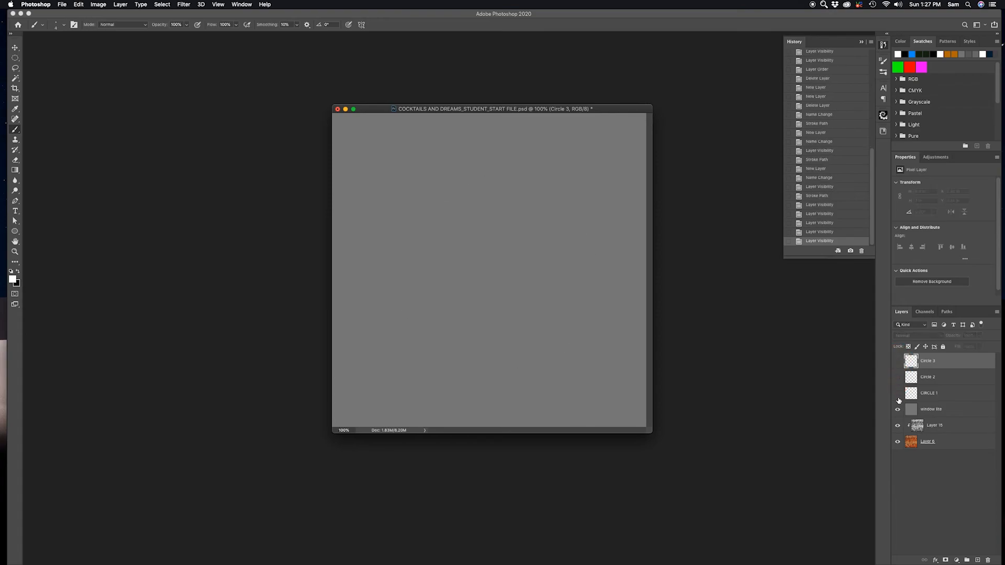
click(898, 392)
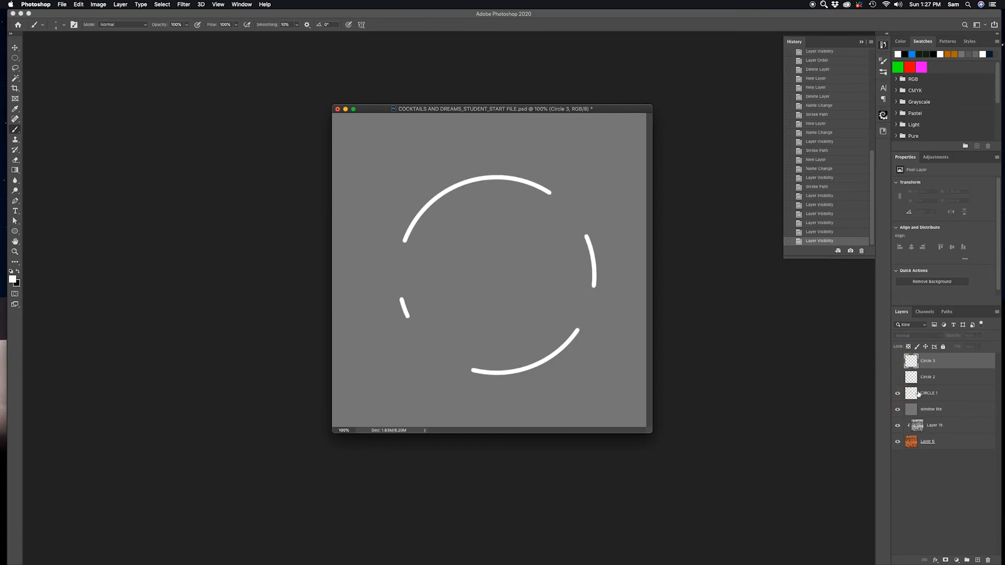
click(897, 392)
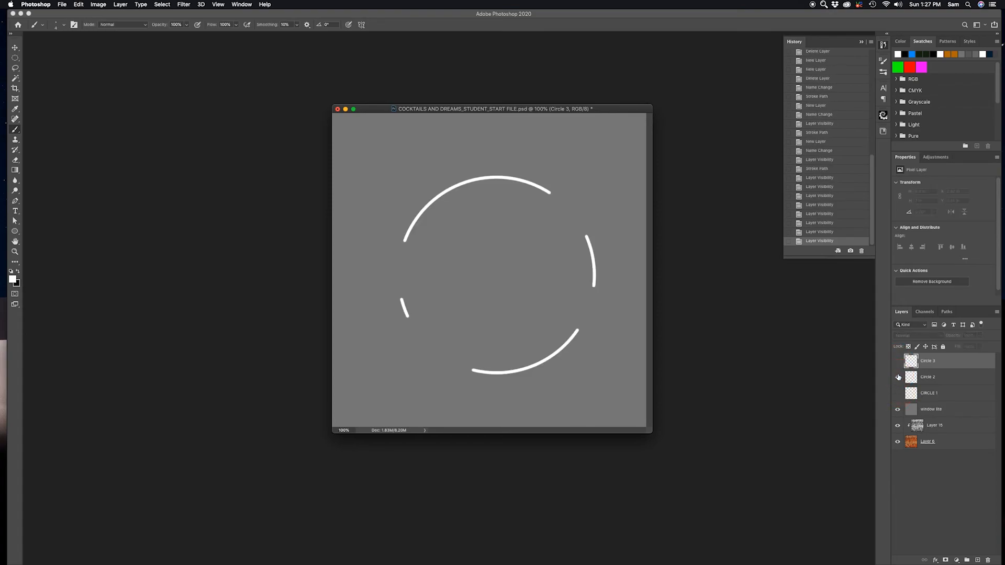
click(897, 361)
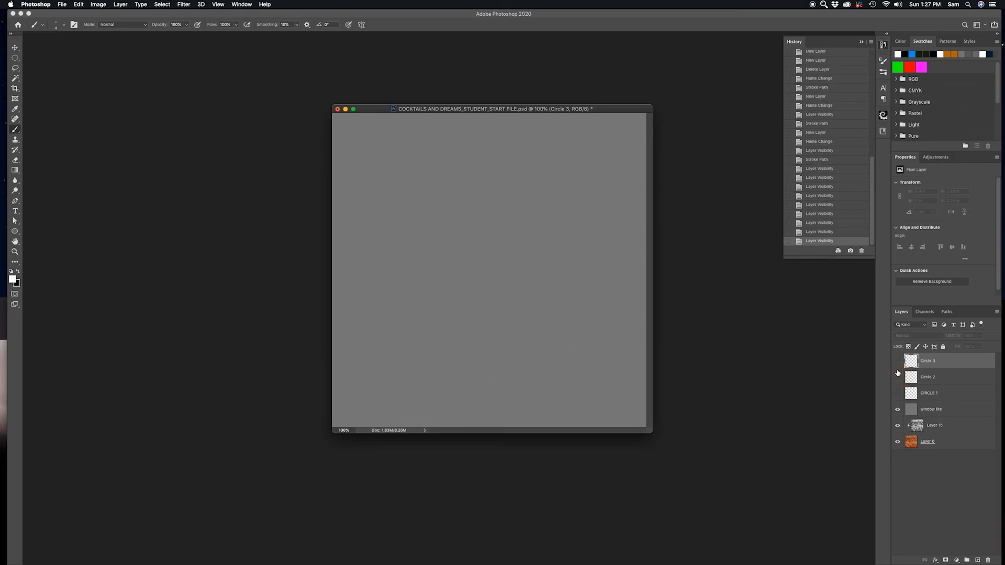
click(897, 360)
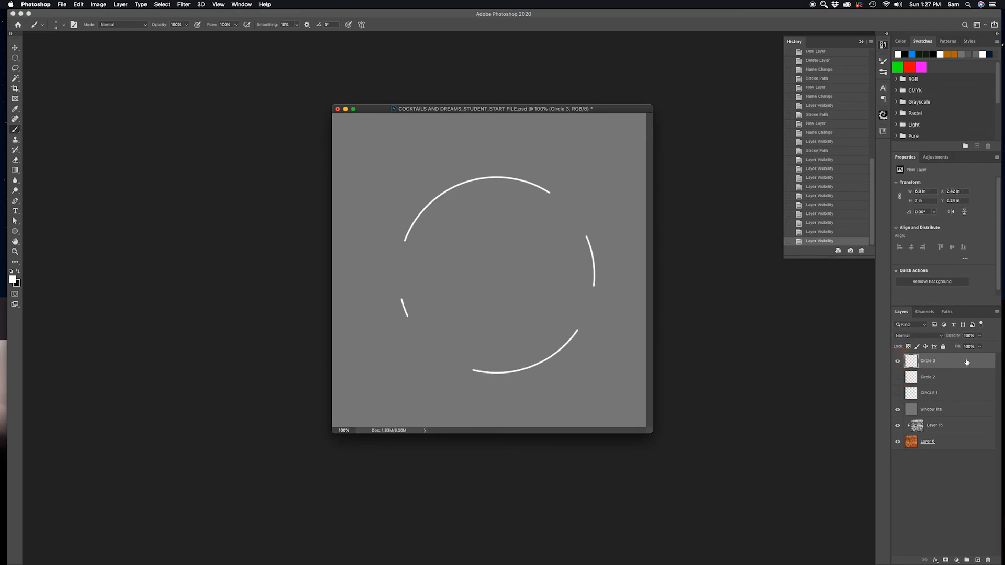
click(898, 360)
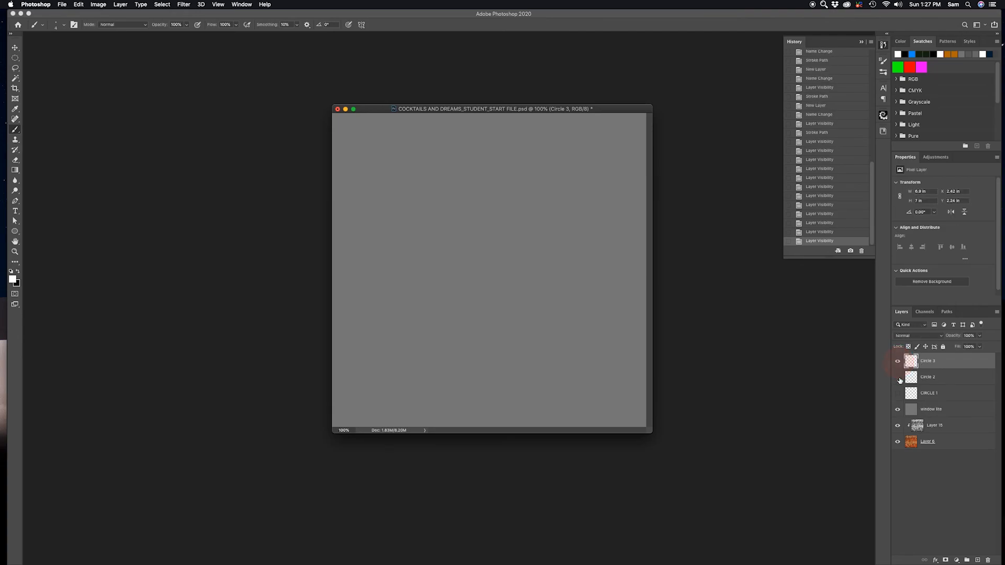
click(897, 377)
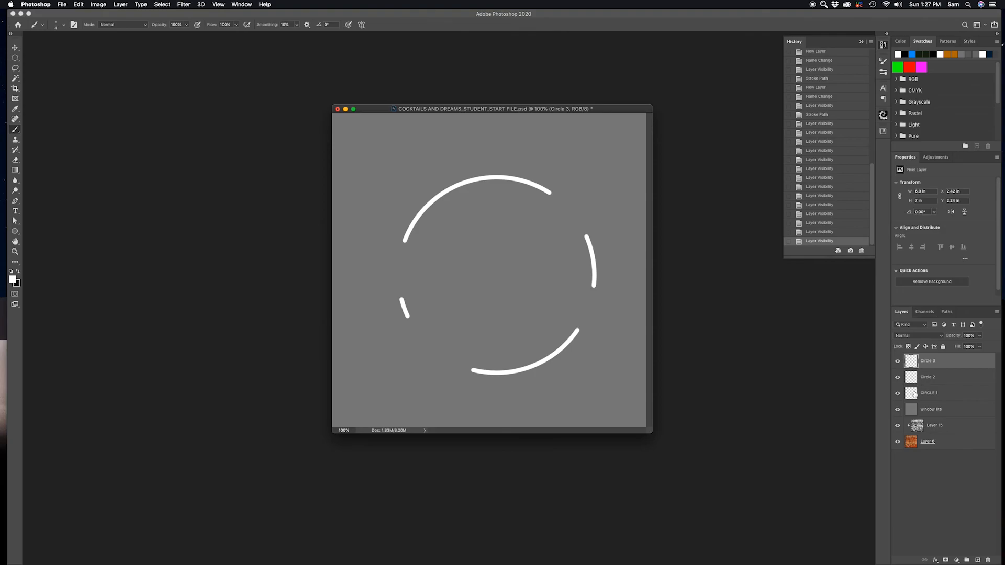
mouse_move(911, 393)
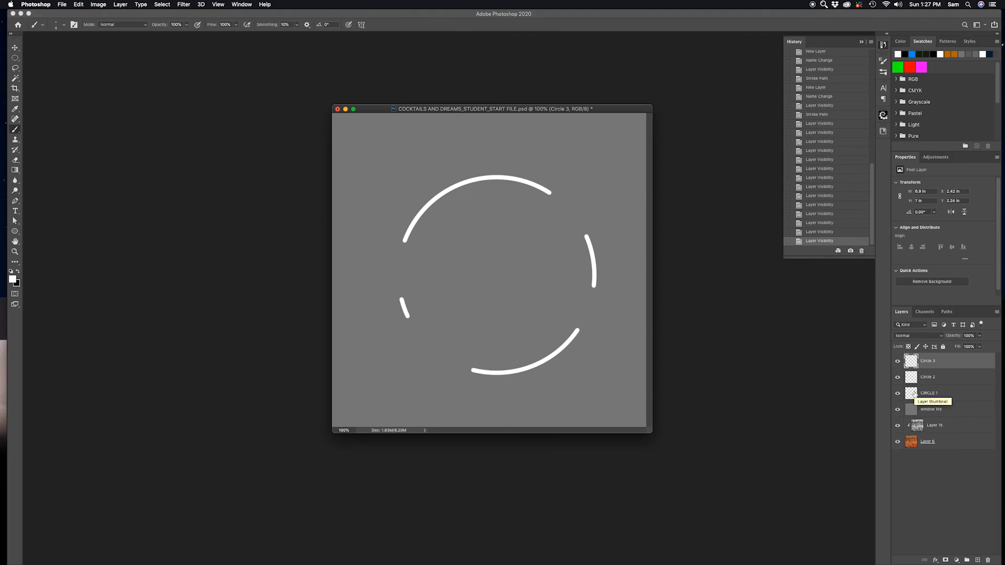
mouse_move(941, 392)
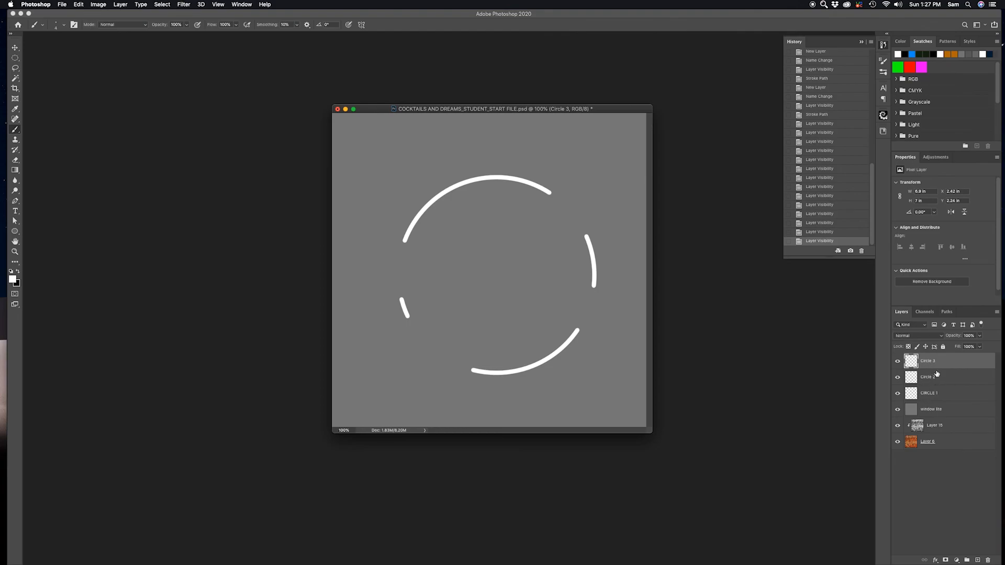
- Select the three circle layers, group them with Cmd+G and name the group Circles
click(928, 377)
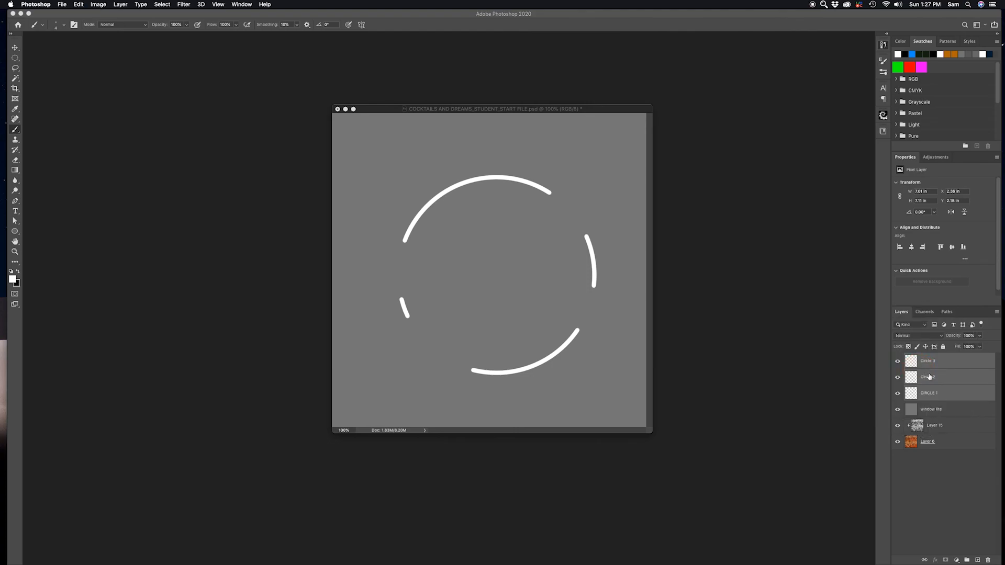
key(cmd+g)
text(Circles)
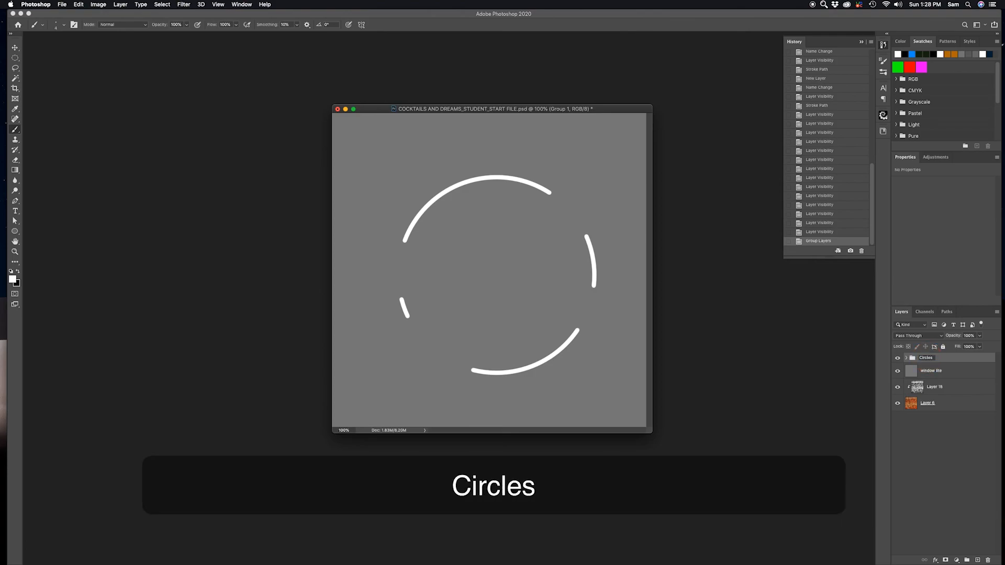
key(Return)
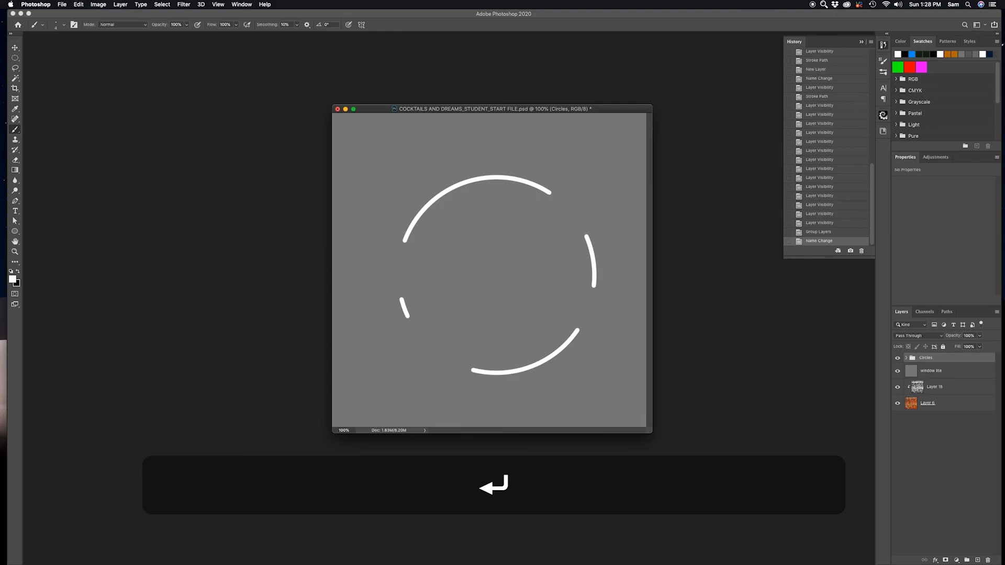